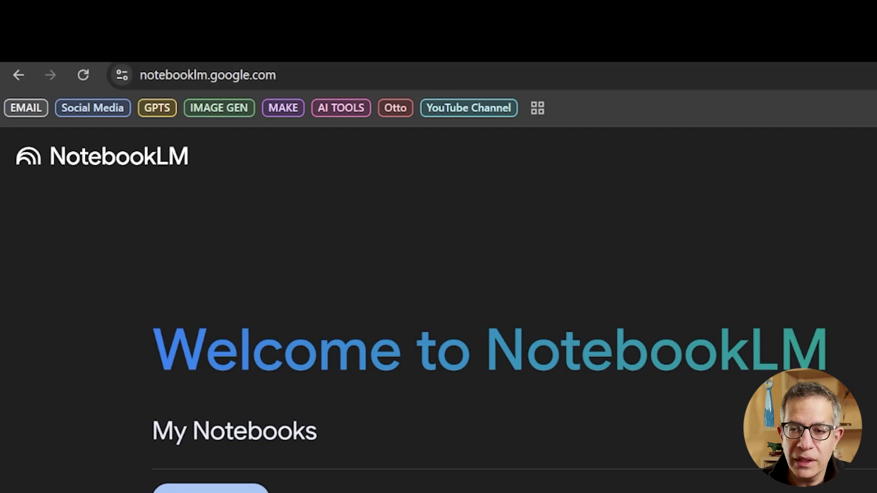
Open the 2025 Digital Marketing Trends notebook, then hide and reshow the Sources panel
scroll(down, 3)
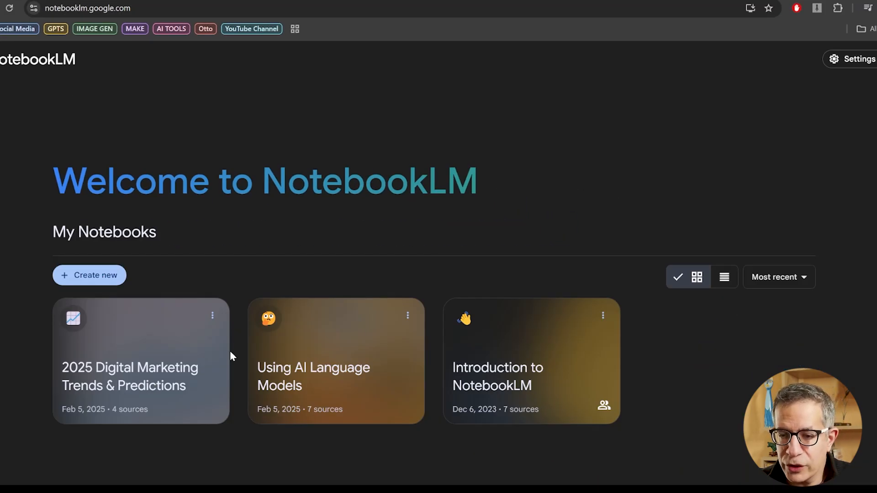
mouse_move(232, 306)
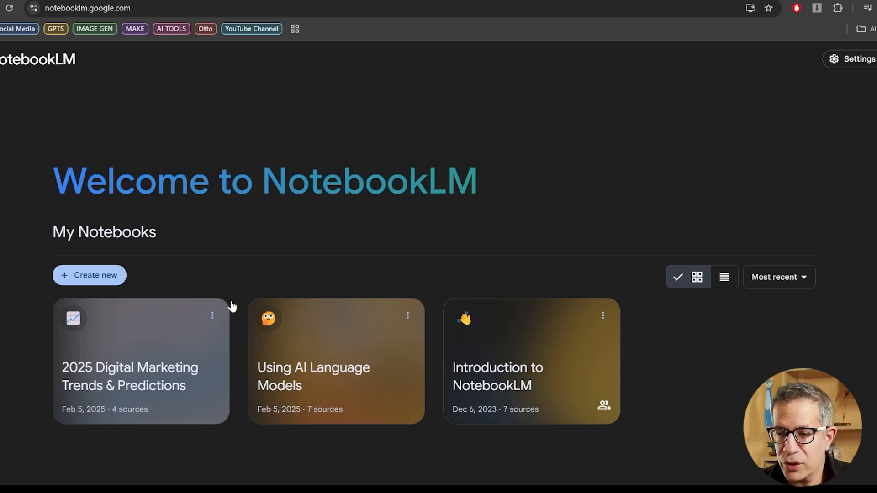
mouse_move(89, 275)
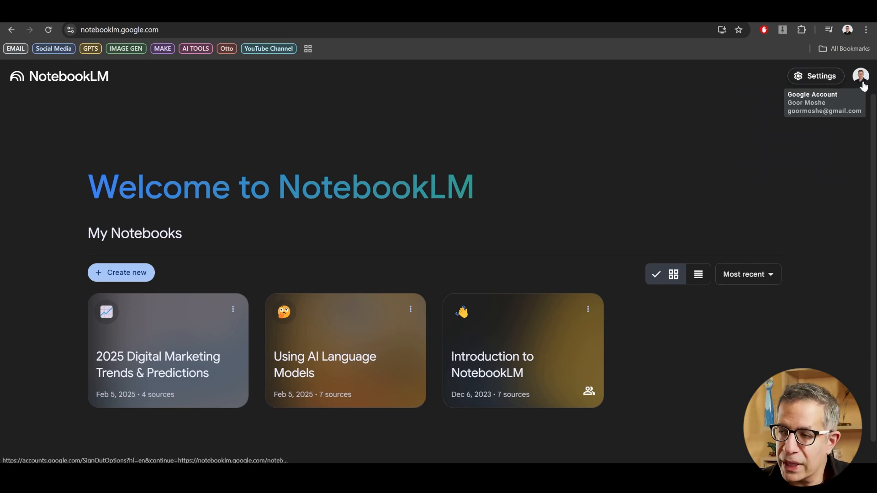
mouse_move(423, 168)
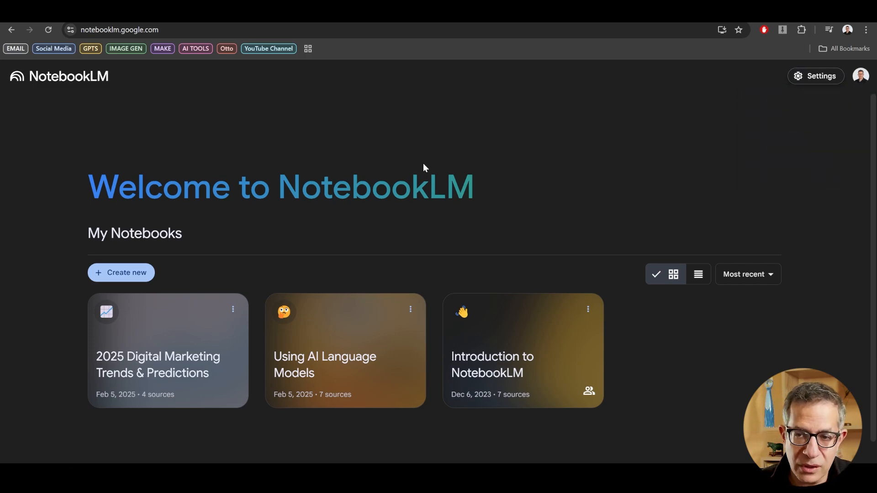
mouse_move(750, 137)
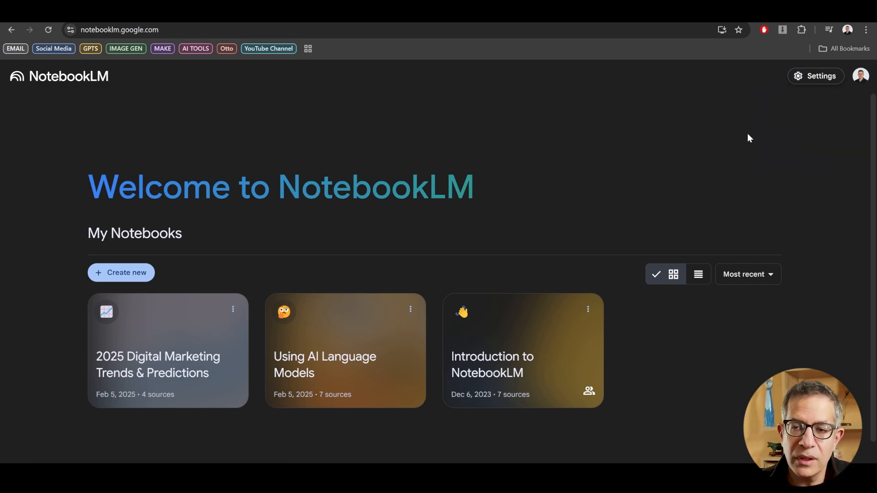
mouse_move(584, 162)
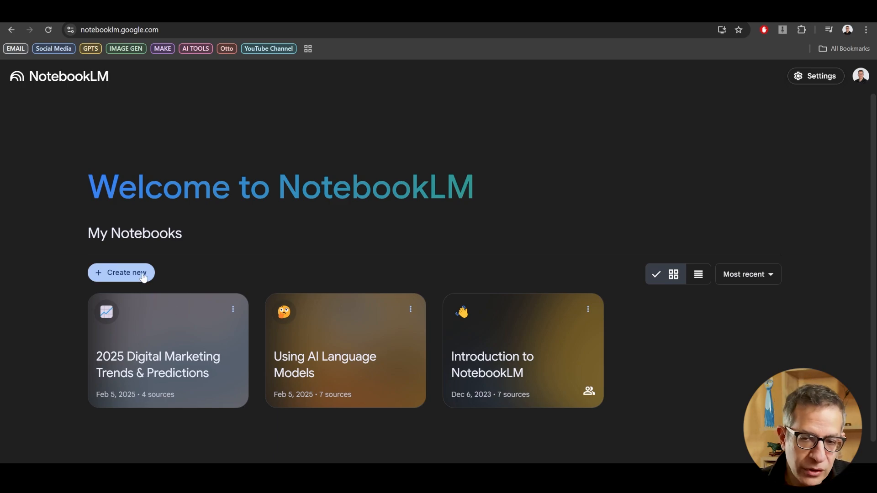
mouse_move(167, 278)
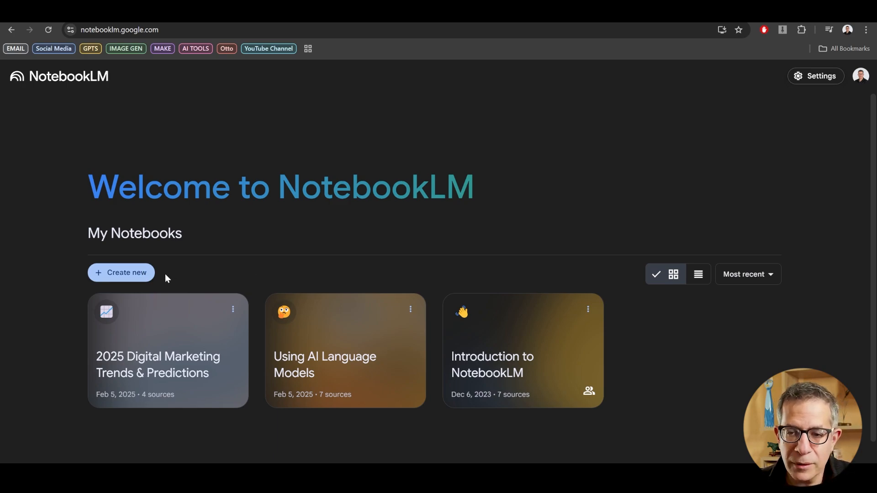
click(167, 350)
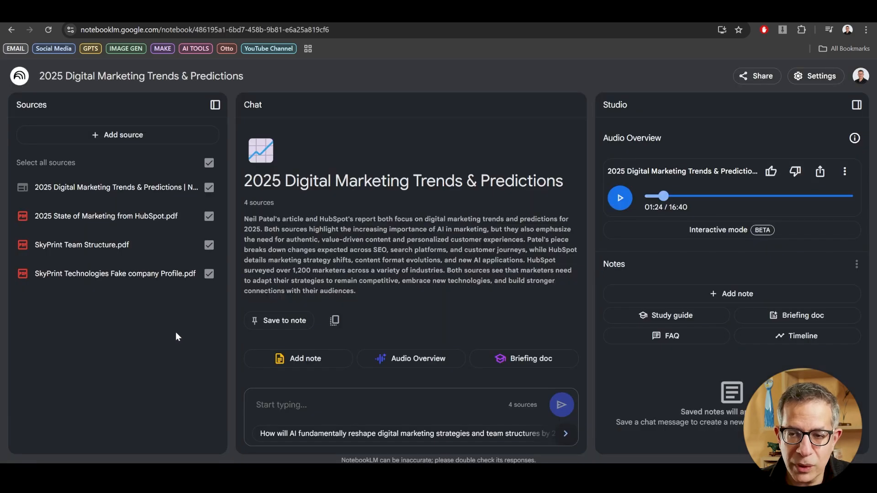
mouse_move(350, 107)
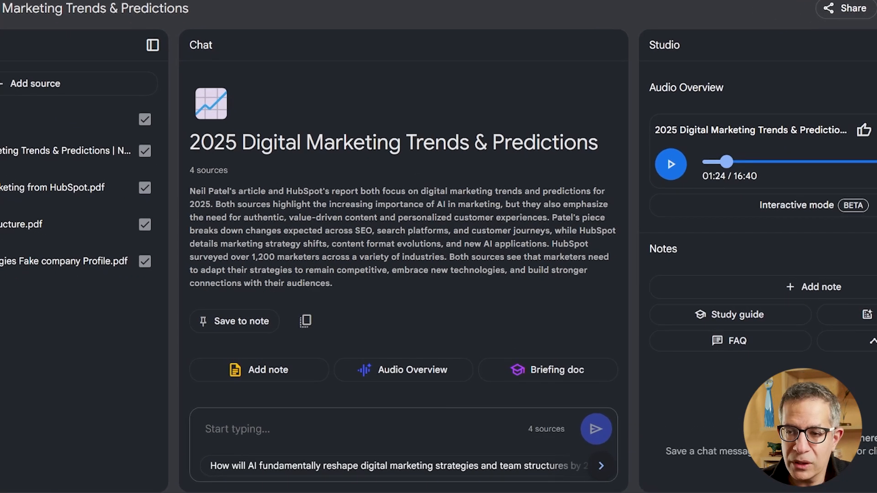
click(363, 429)
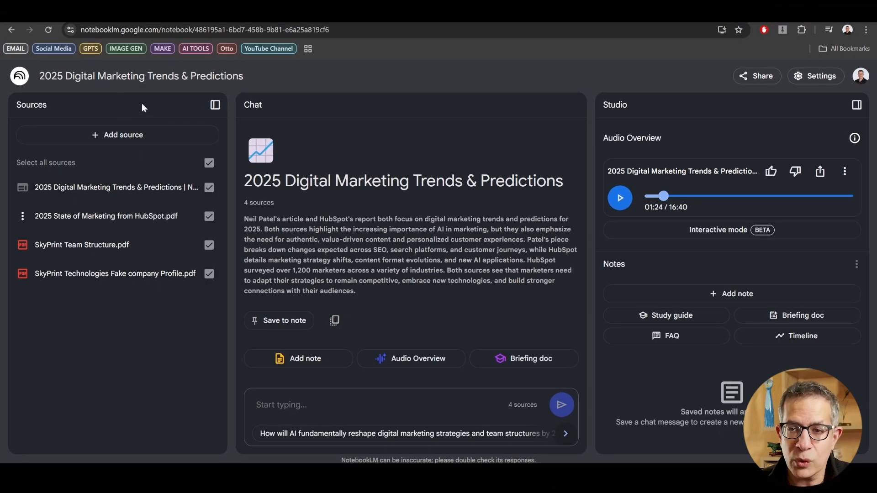
click(215, 105)
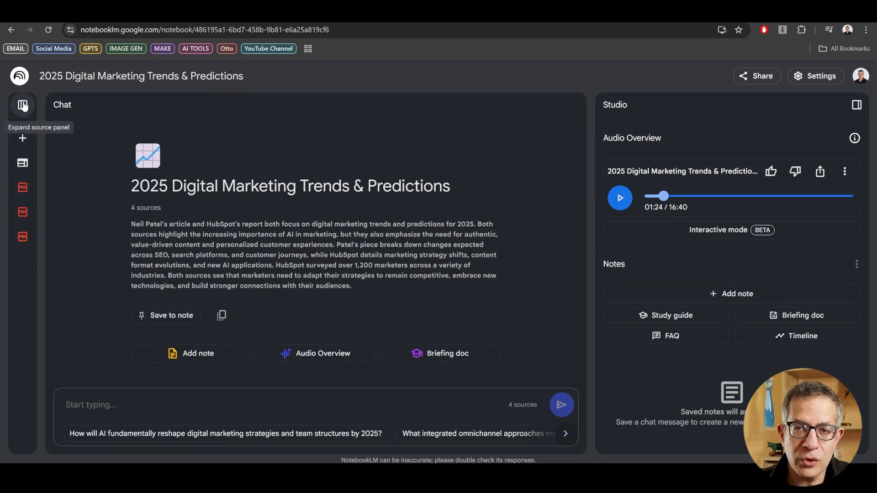
click(23, 105)
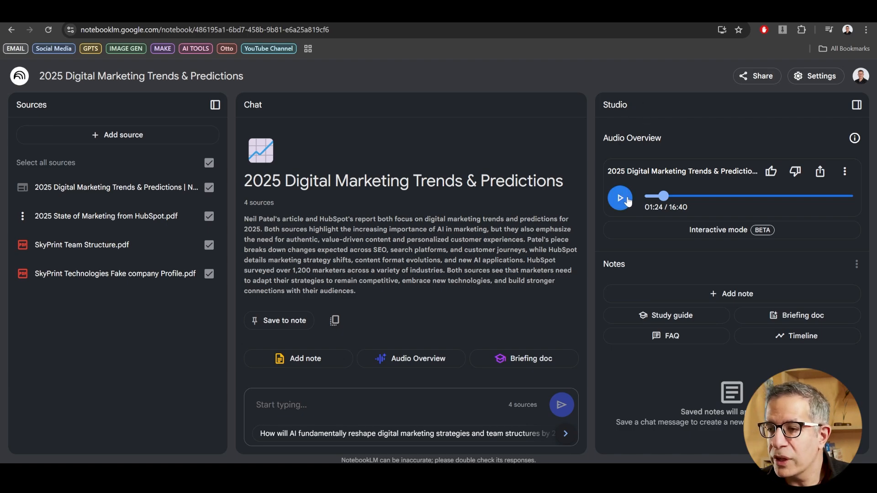
mouse_move(609, 162)
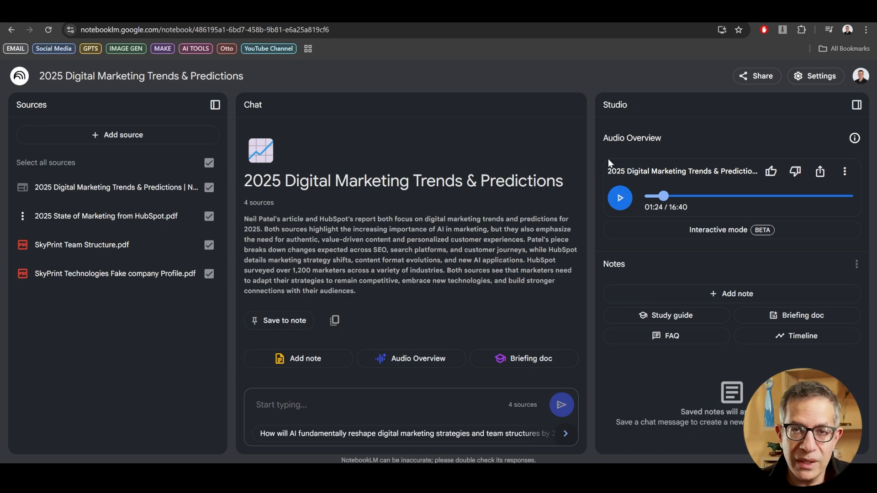
mouse_move(103, 290)
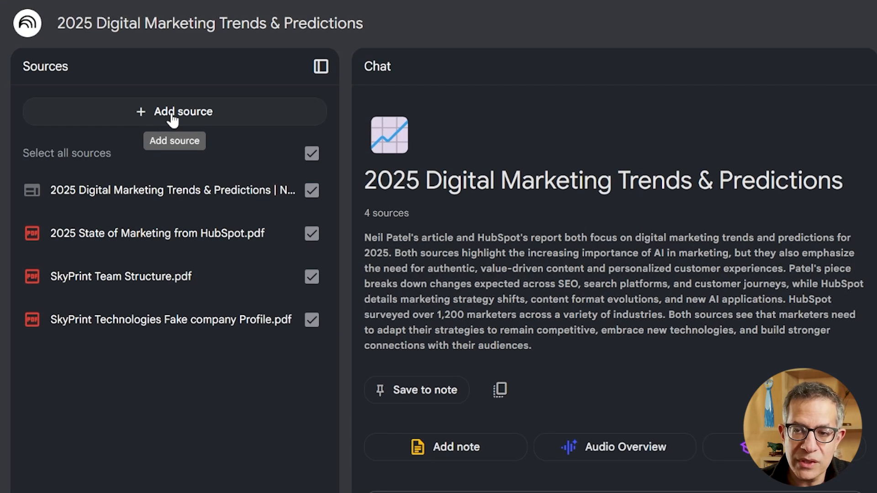
Open the Add sources dialog from + Add source in the Sources panel
click(175, 112)
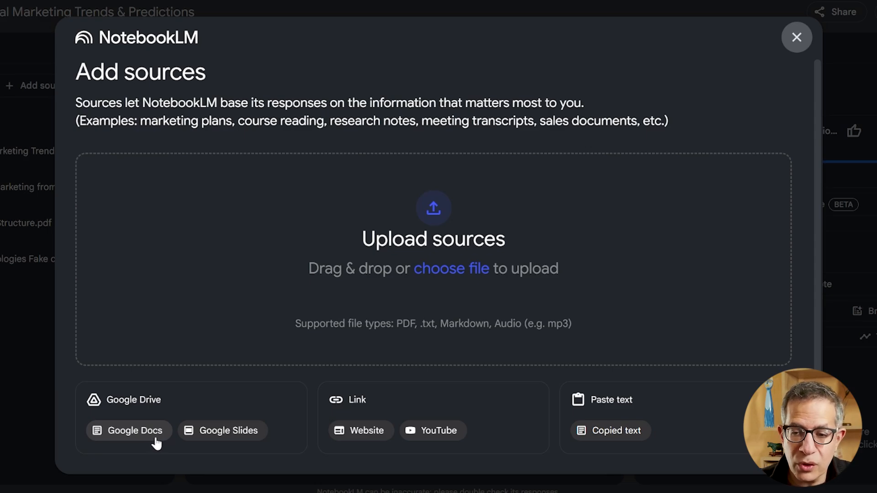
mouse_move(146, 388)
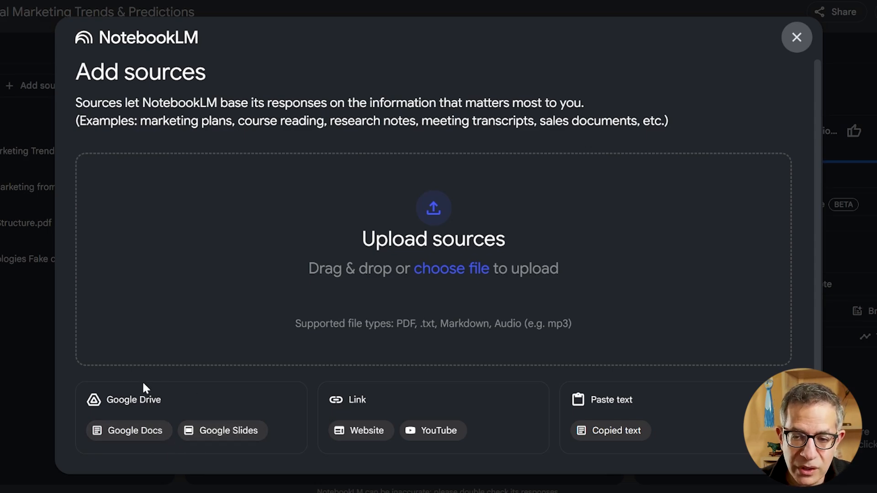
mouse_move(170, 410)
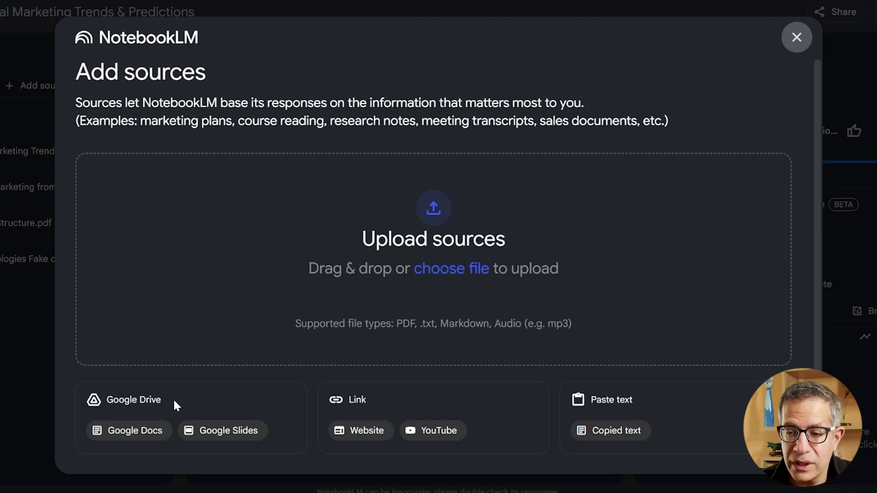
mouse_move(378, 409)
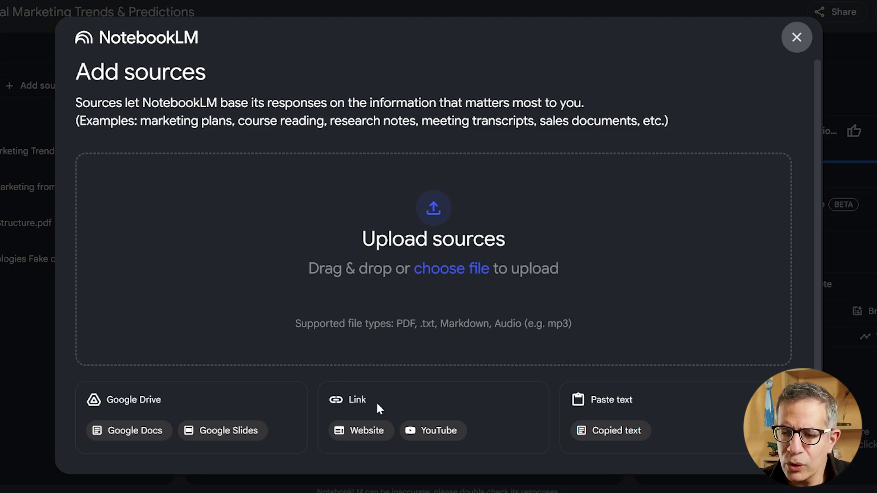
mouse_move(452, 421)
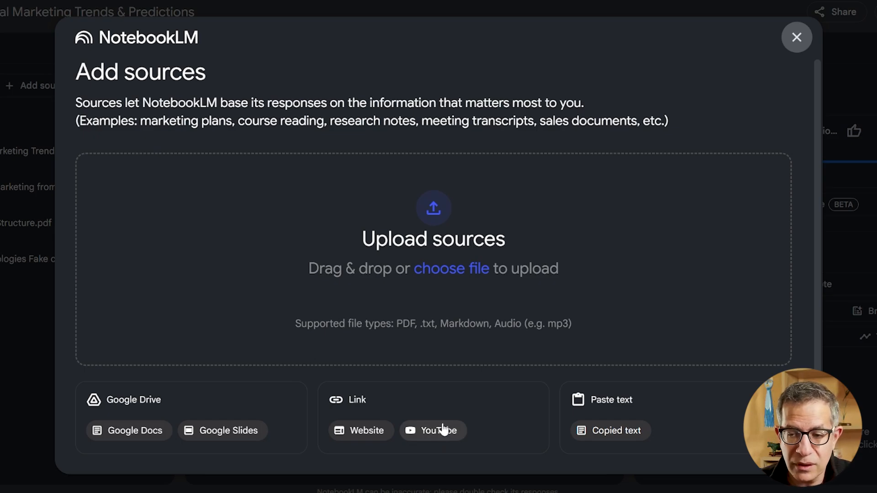
mouse_move(452, 411)
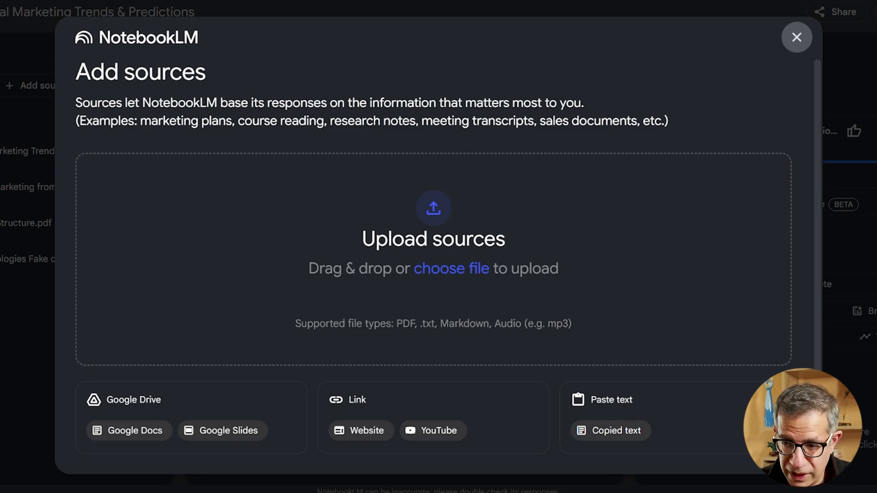
mouse_move(750, 71)
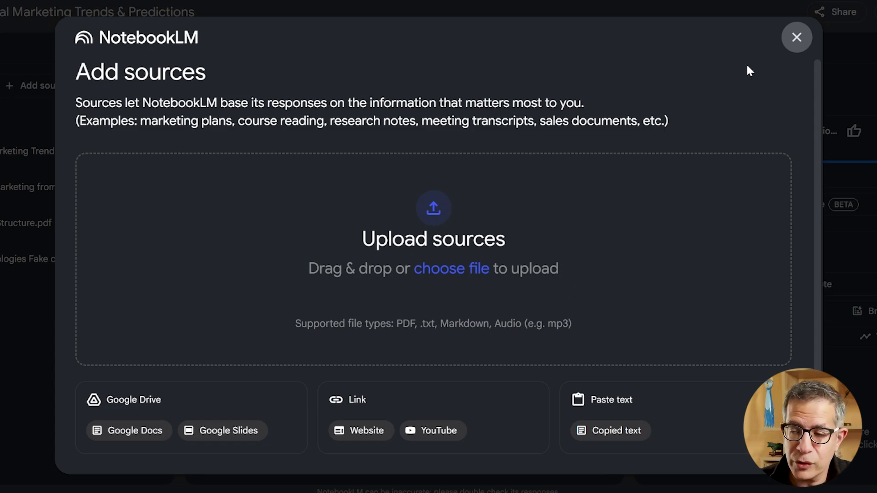
Close the add-source dialog and re-tick SkyPrint Team Structure.pdf so all four sources are included
click(796, 37)
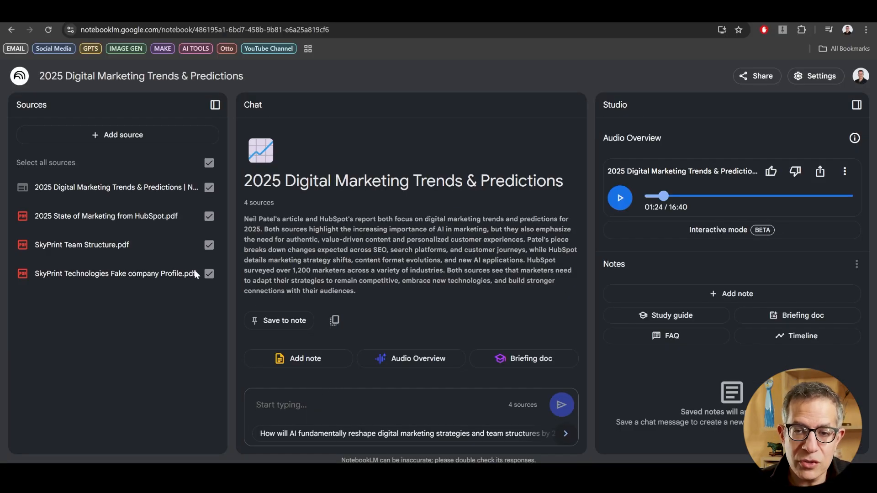
click(209, 245)
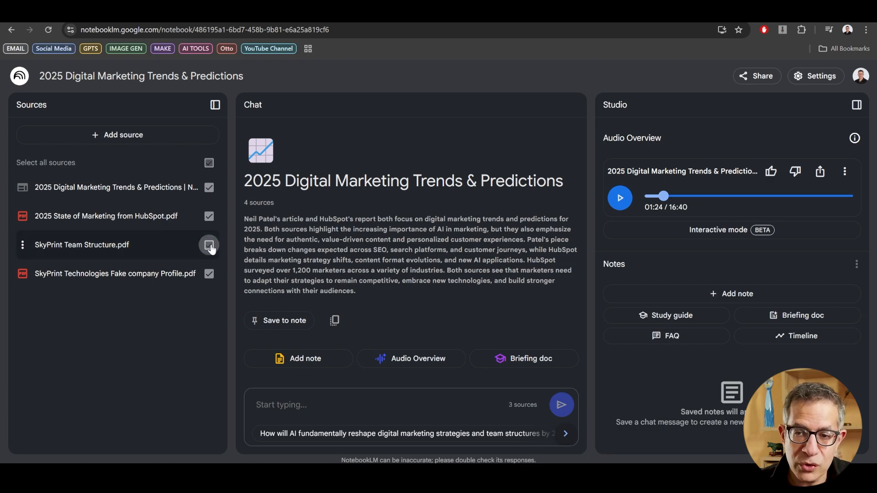
click(209, 245)
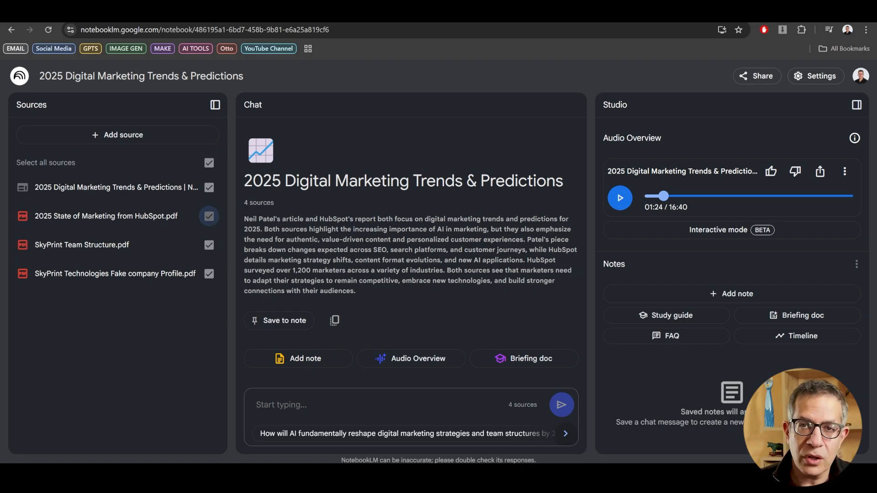
mouse_move(141, 440)
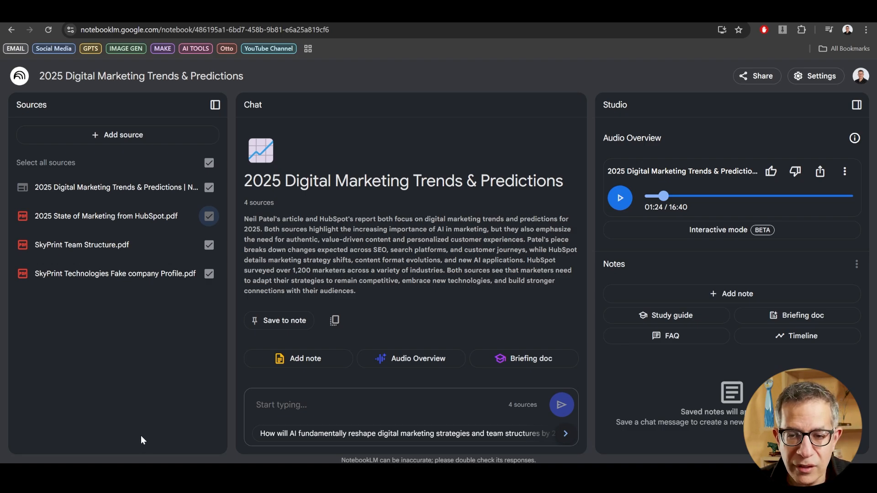
mouse_move(138, 428)
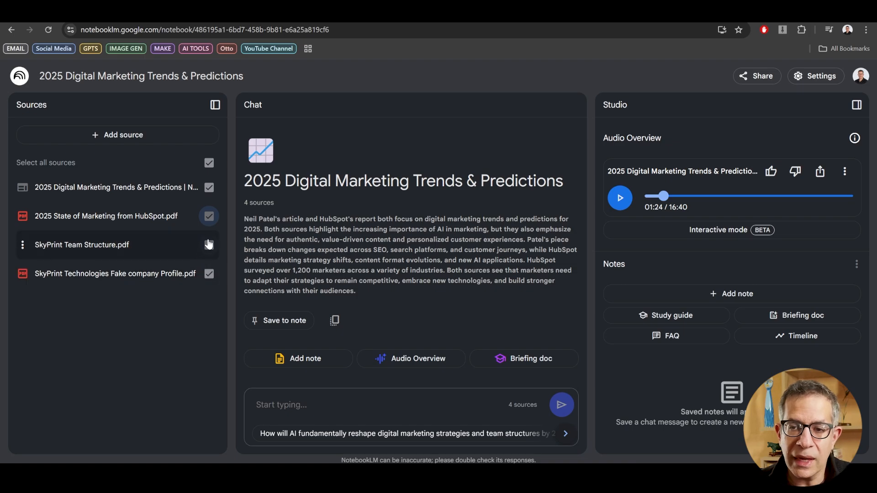
click(209, 245)
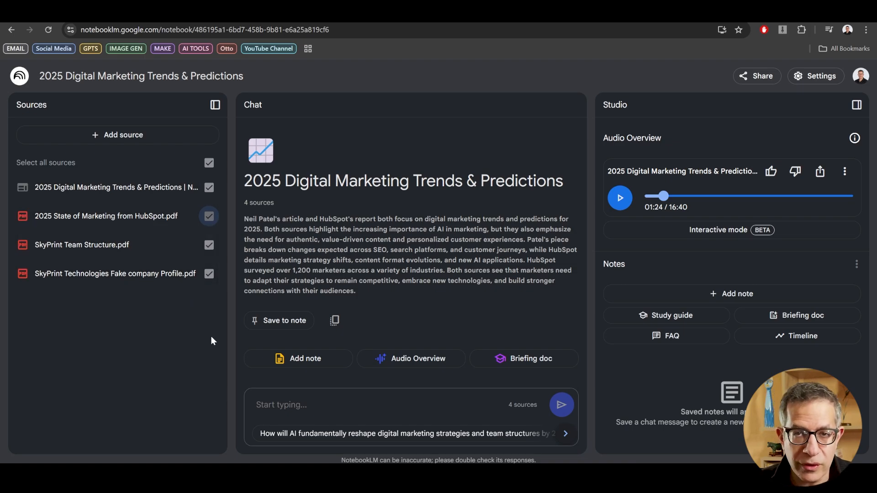
mouse_move(311, 384)
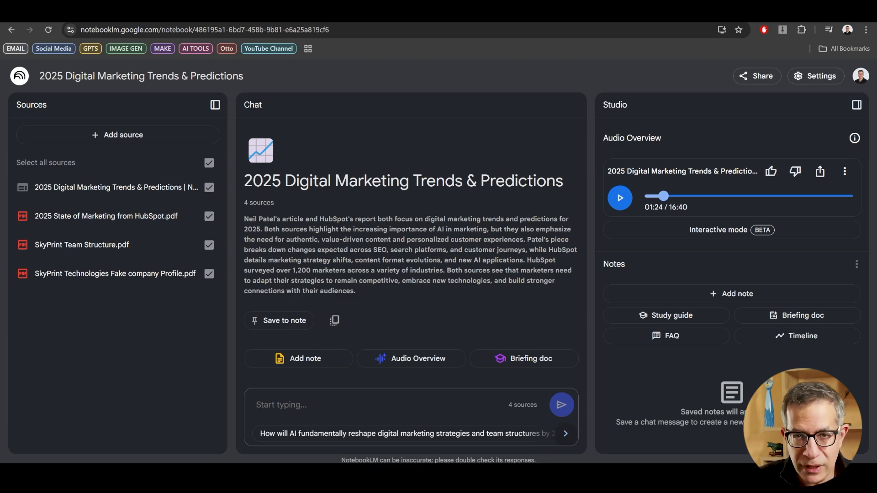
mouse_move(165, 373)
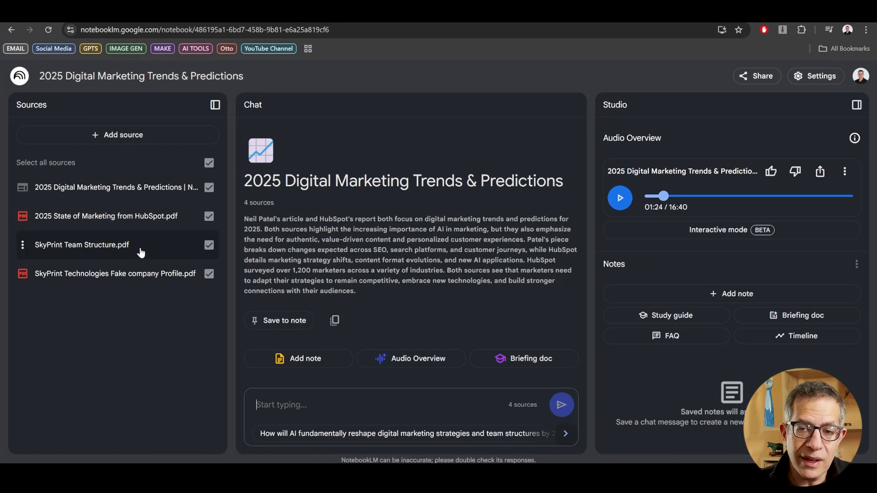
mouse_move(146, 259)
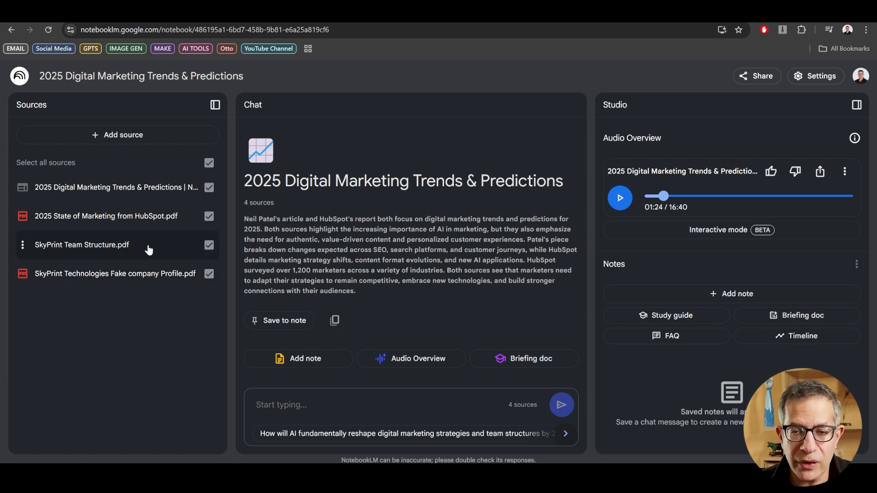
click(82, 245)
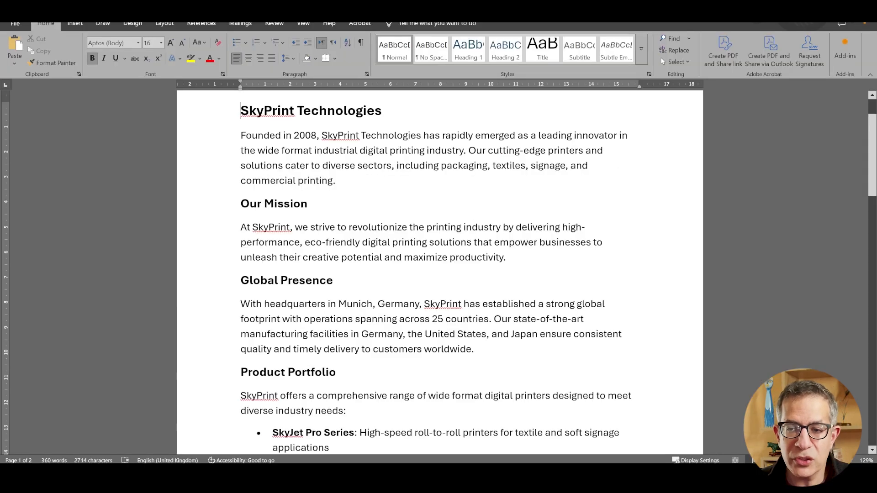
Scroll the SkyPrint Technologies profile down to the Product Portfolio section
scroll(down, 3)
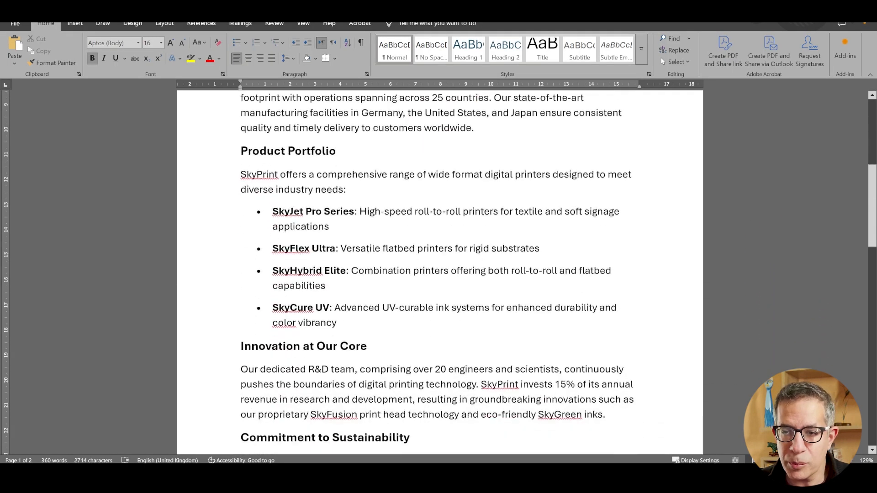
scroll(down, 3)
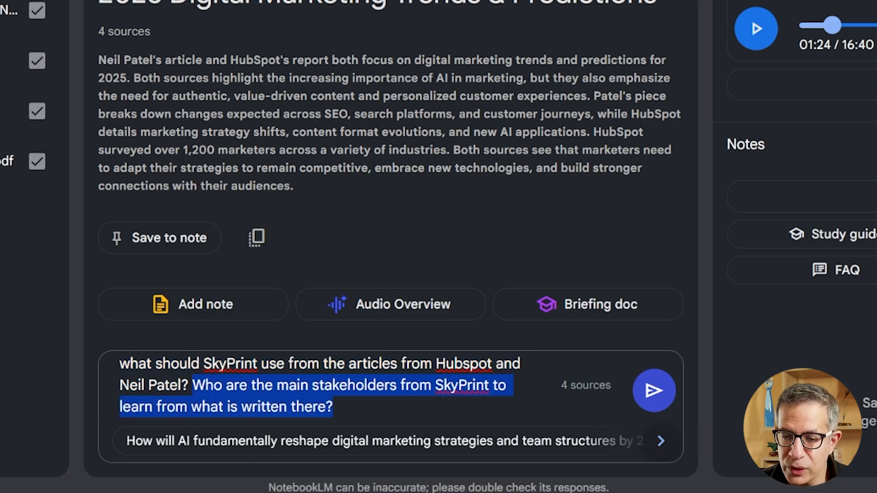
Send the SkyPrint stakeholders question and read the cited answer, previewing the Neil Patel citation
click(653, 390)
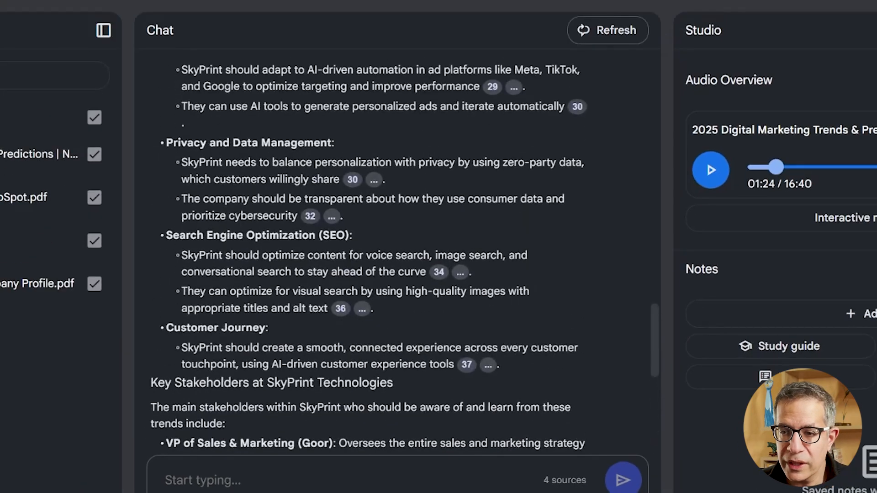
scroll(up, 3)
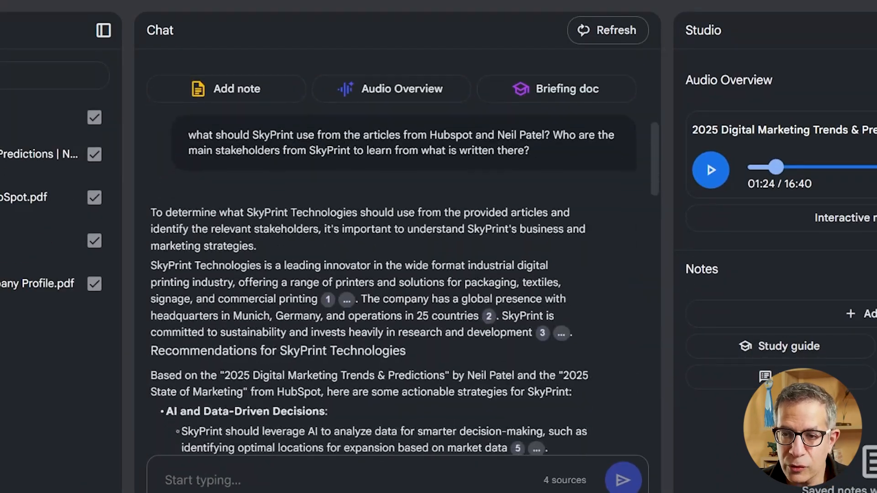
scroll(down, 3)
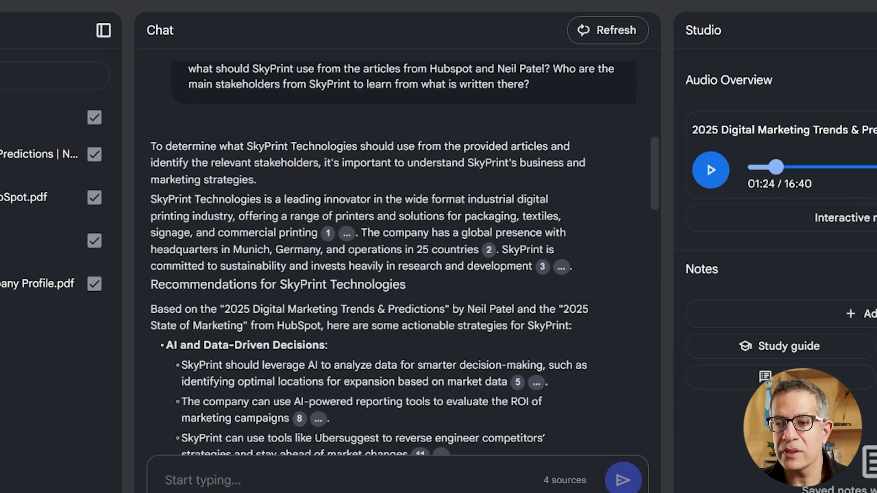
mouse_move(583, 156)
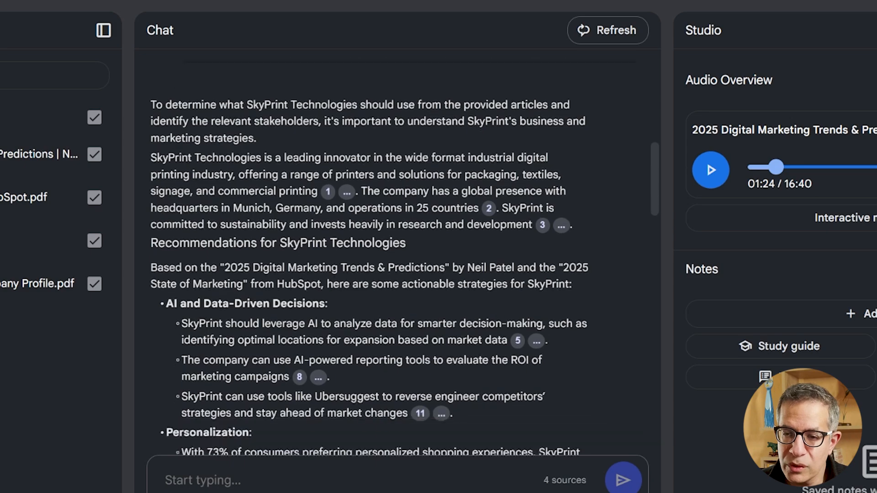
scroll(down, 3)
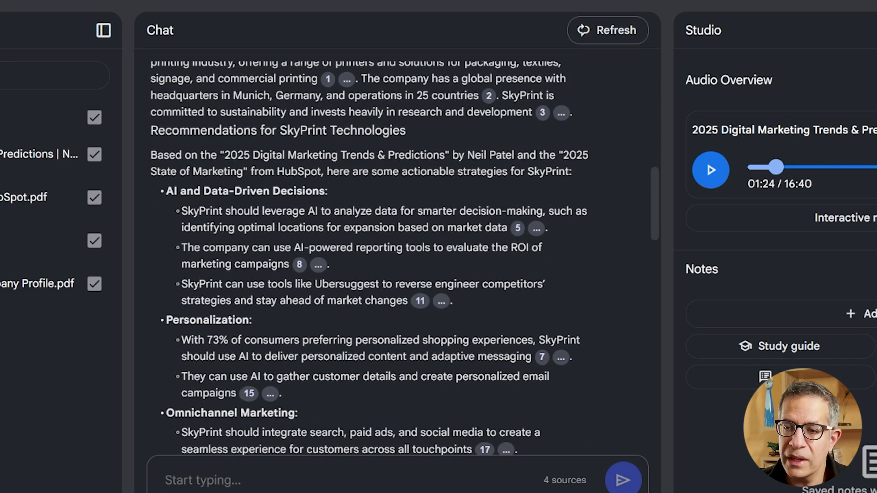
scroll(down, 3)
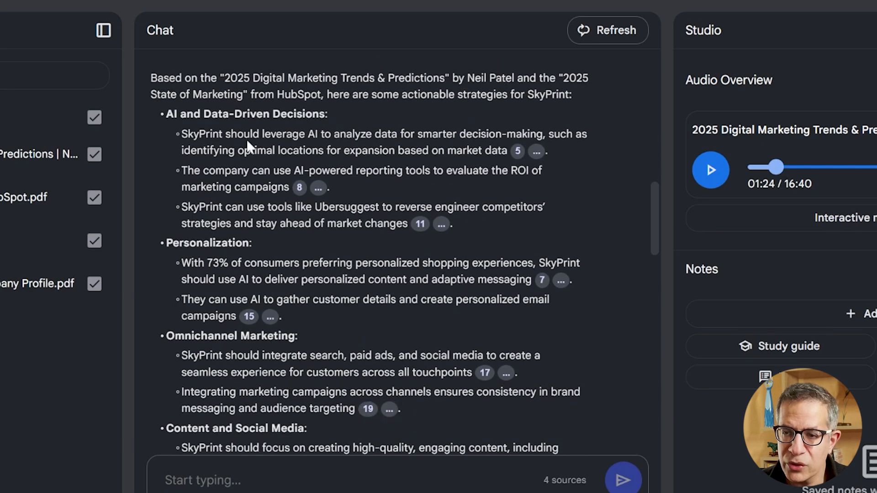
mouse_move(249, 147)
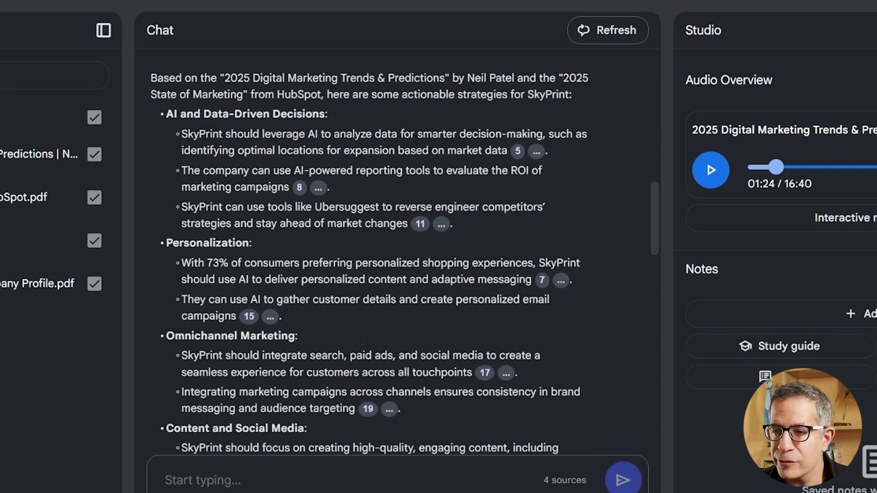
mouse_move(347, 127)
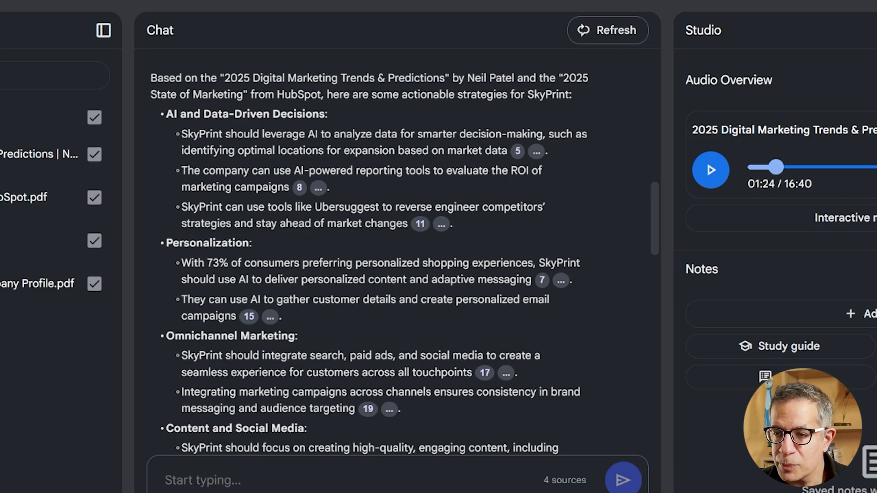
mouse_move(584, 169)
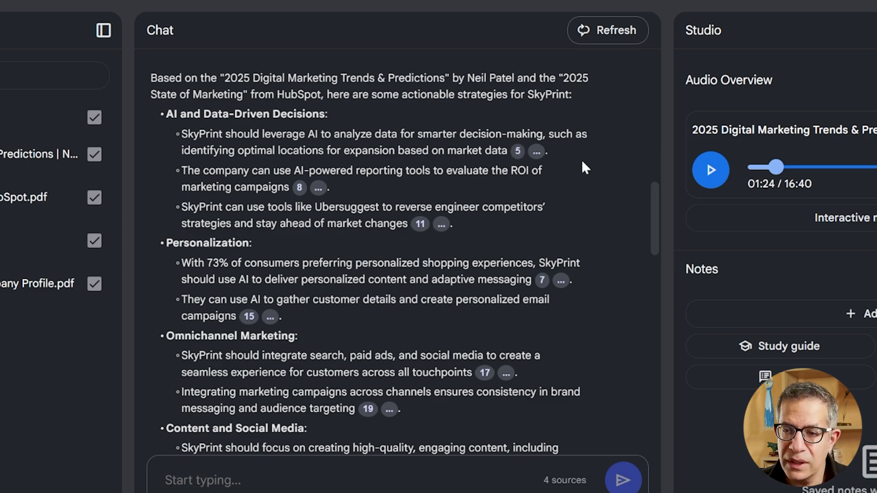
click(518, 151)
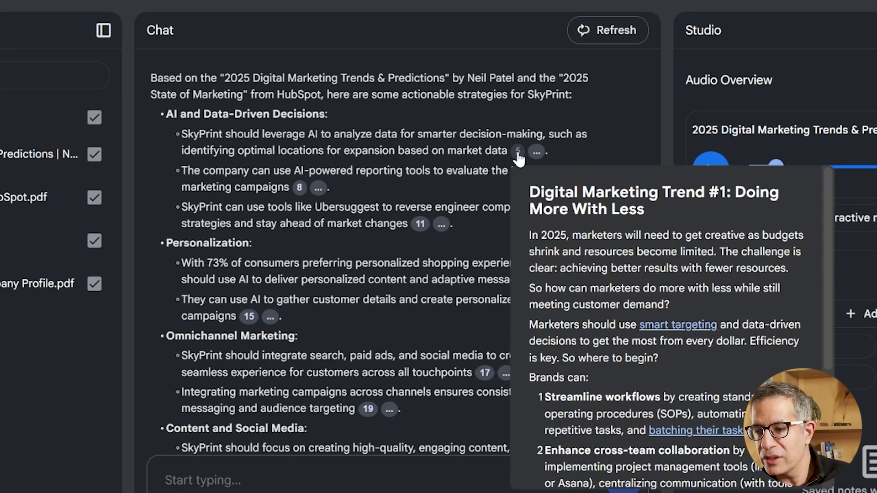
scroll(down, 3)
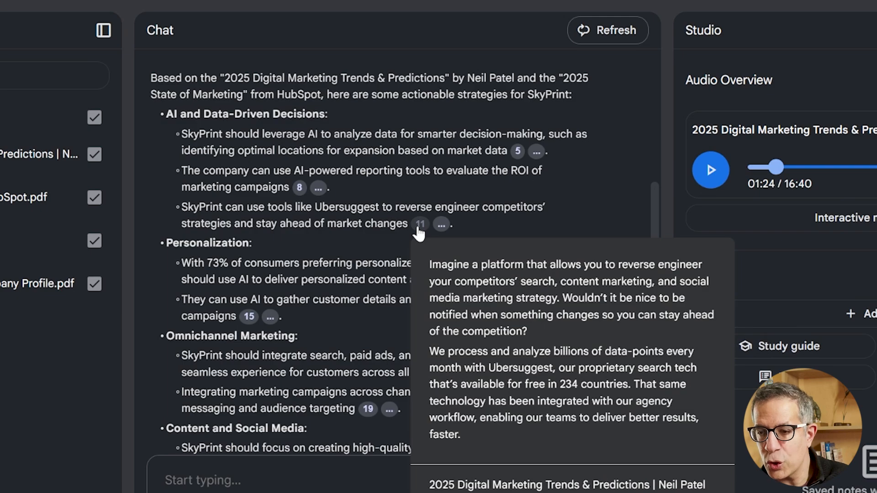
mouse_move(384, 257)
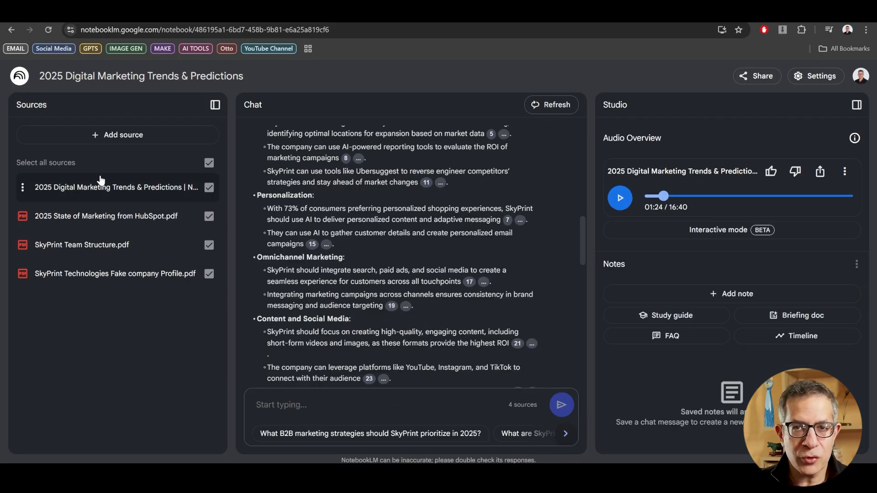
mouse_move(127, 267)
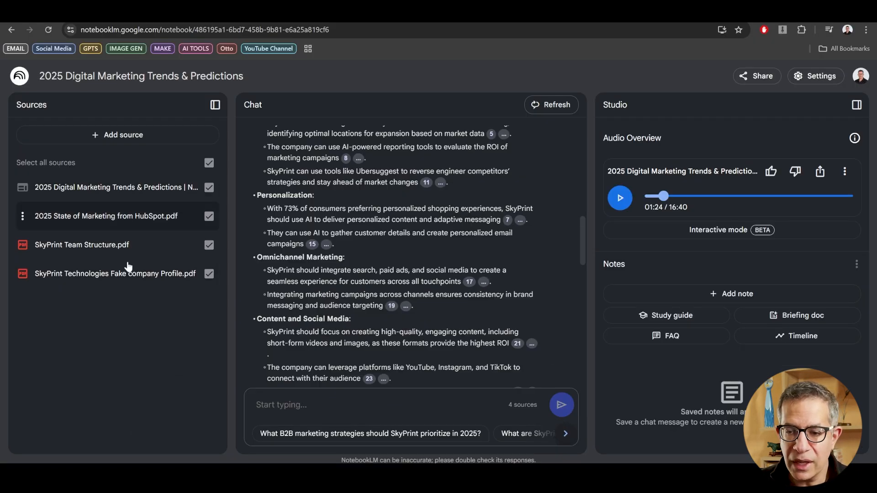
scroll(down, 3)
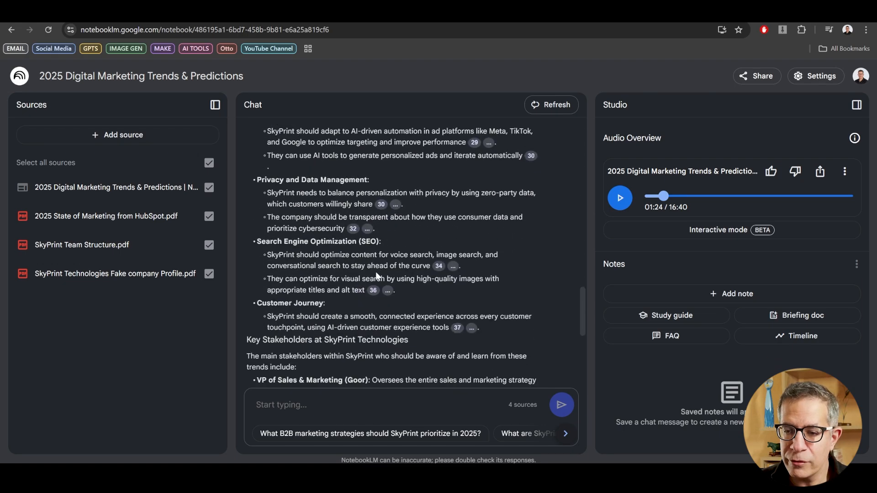
scroll(down, 3)
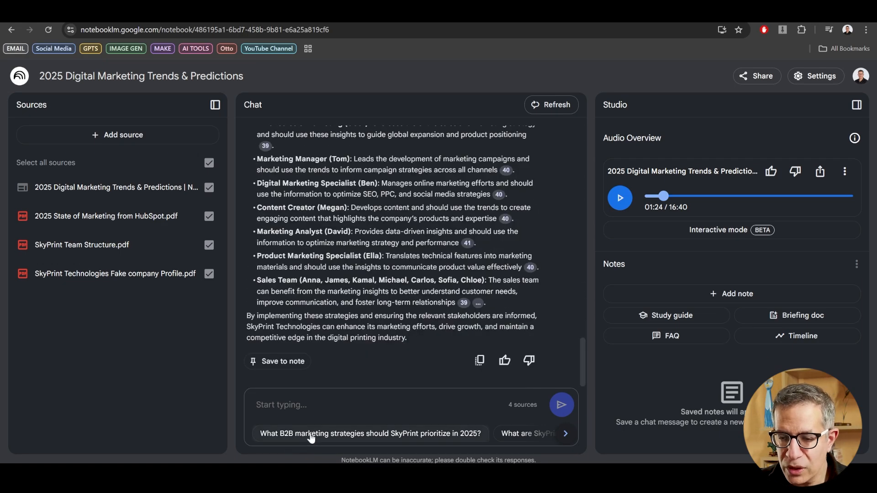
mouse_move(408, 436)
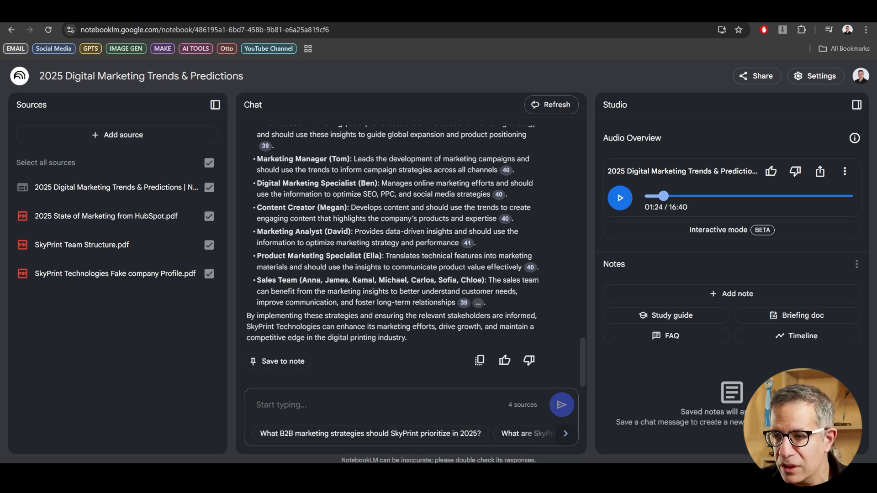
scroll(up, 3)
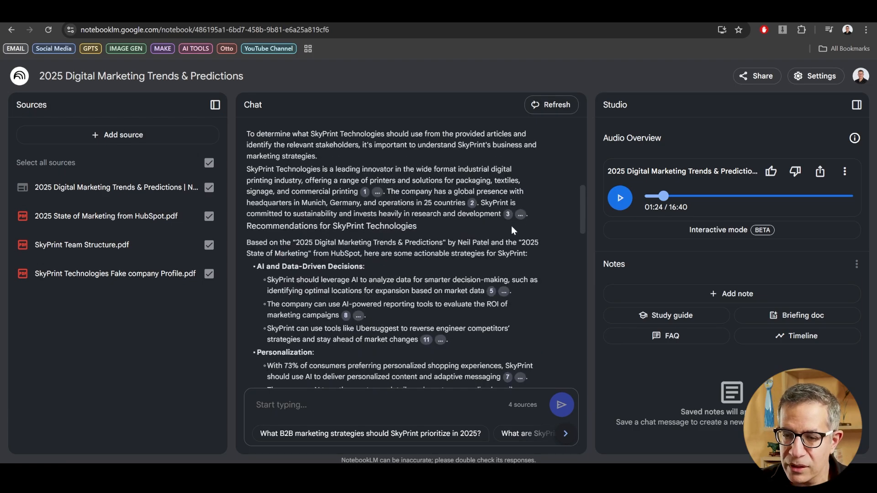
scroll(down, 3)
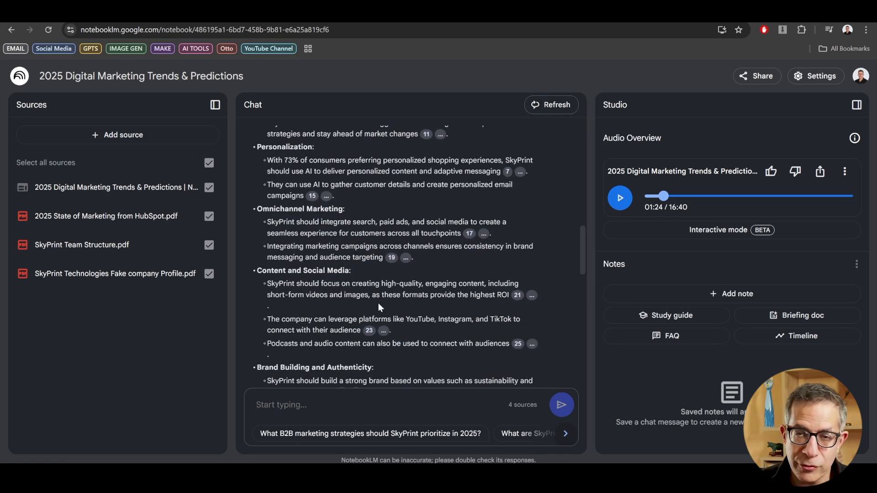
scroll(down, 3)
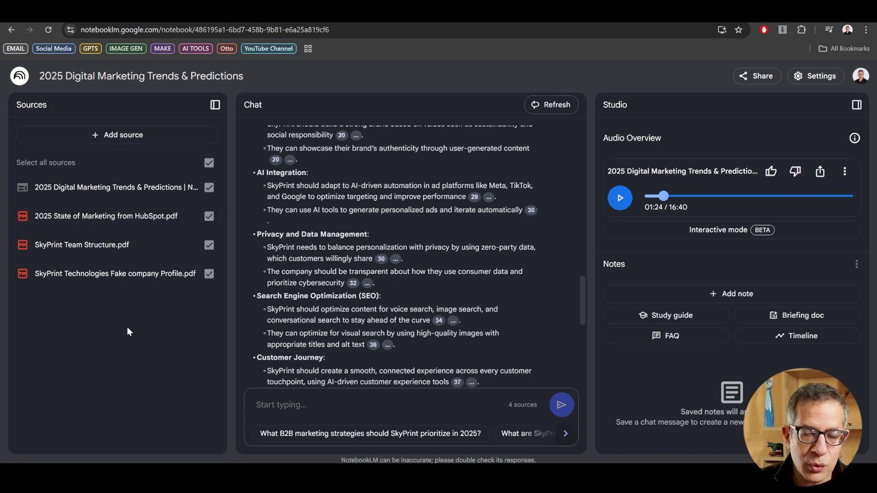
mouse_move(162, 311)
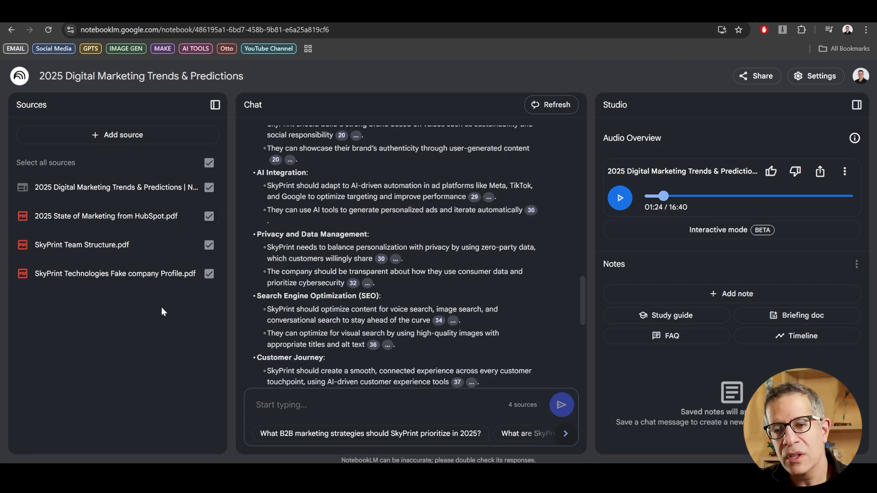
mouse_move(123, 321)
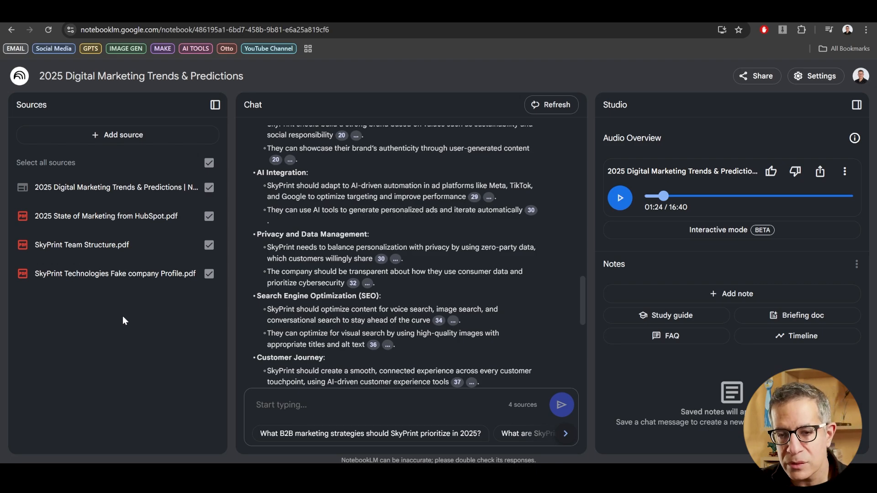
mouse_move(125, 320)
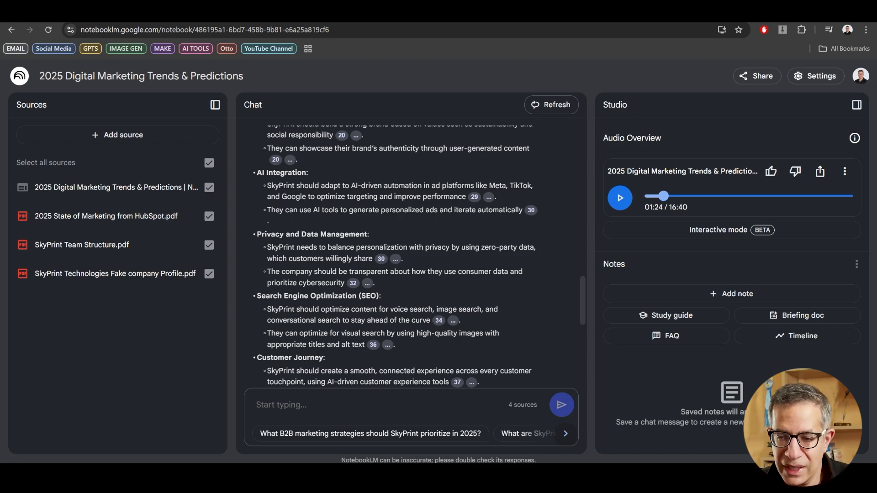
scroll(down, 3)
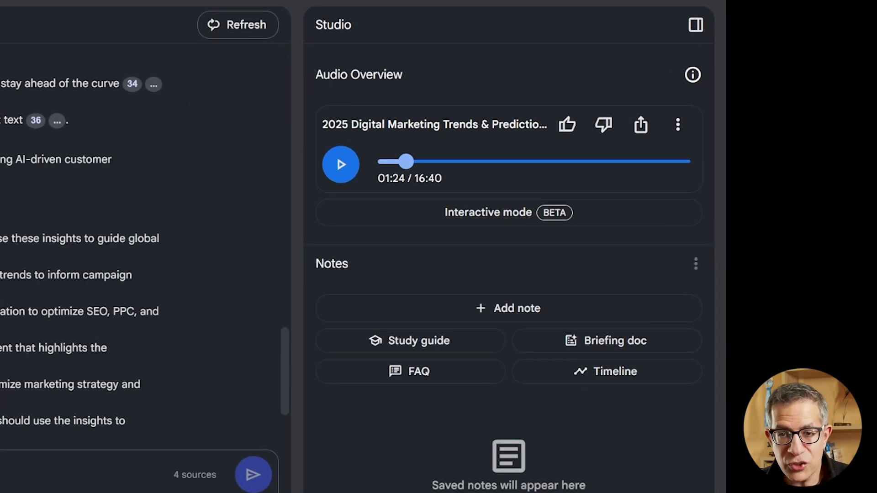
mouse_move(340, 164)
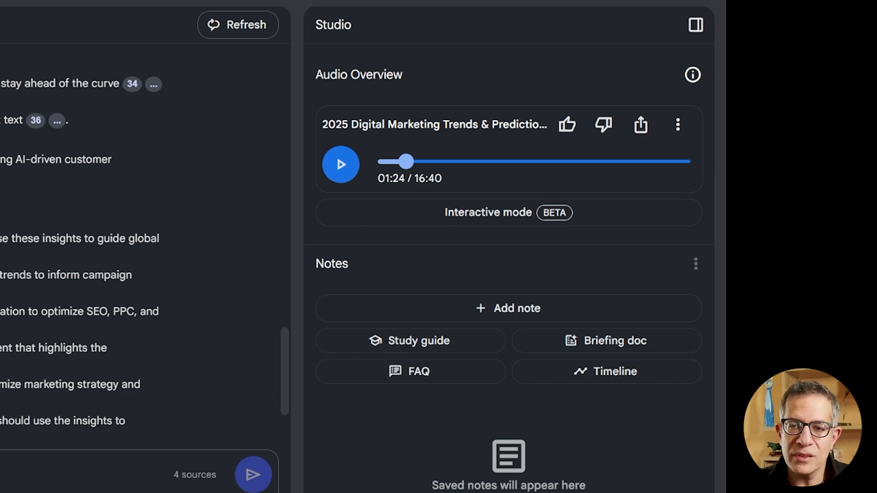
mouse_move(368, 162)
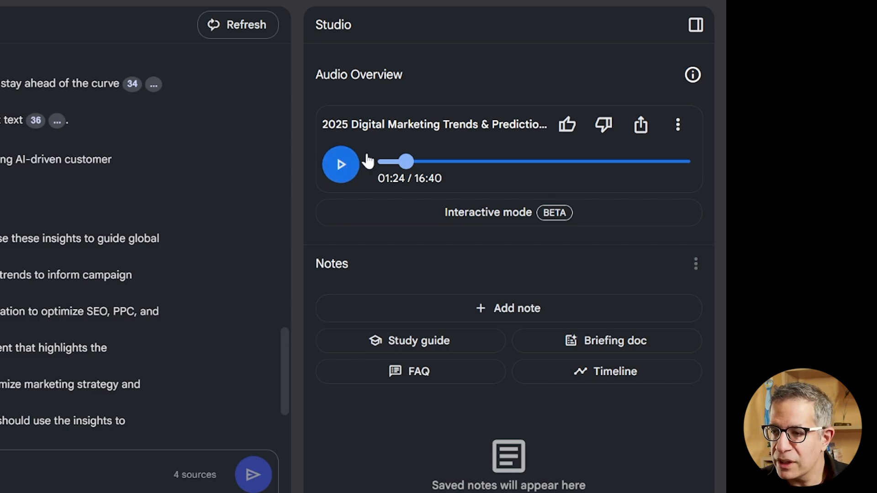
mouse_move(422, 97)
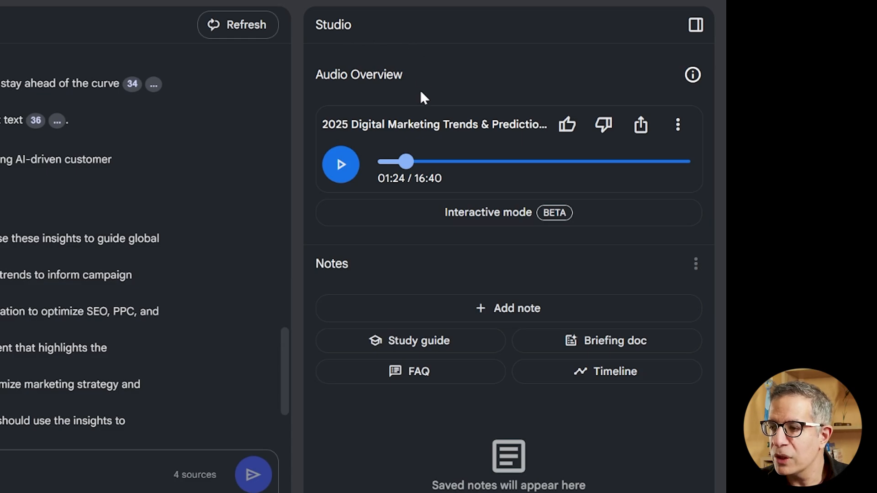
Play the audio overview, then pause it at 1:33 of 16:40
click(341, 164)
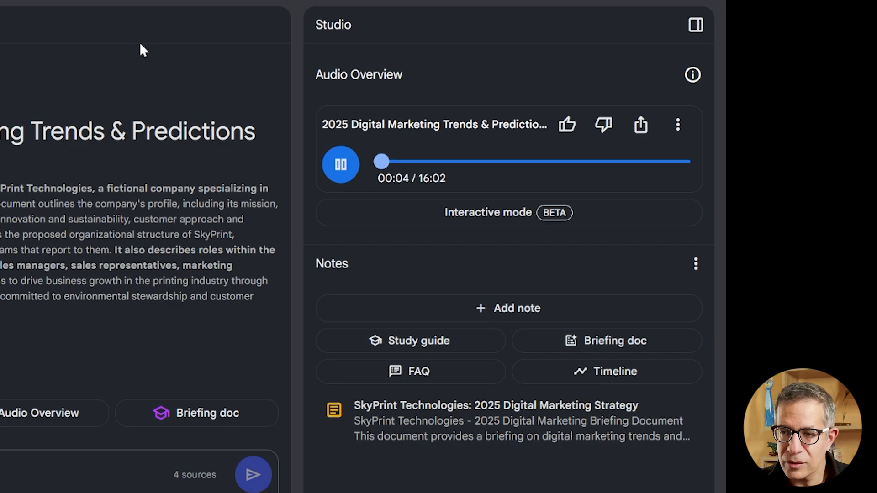
mouse_move(280, 203)
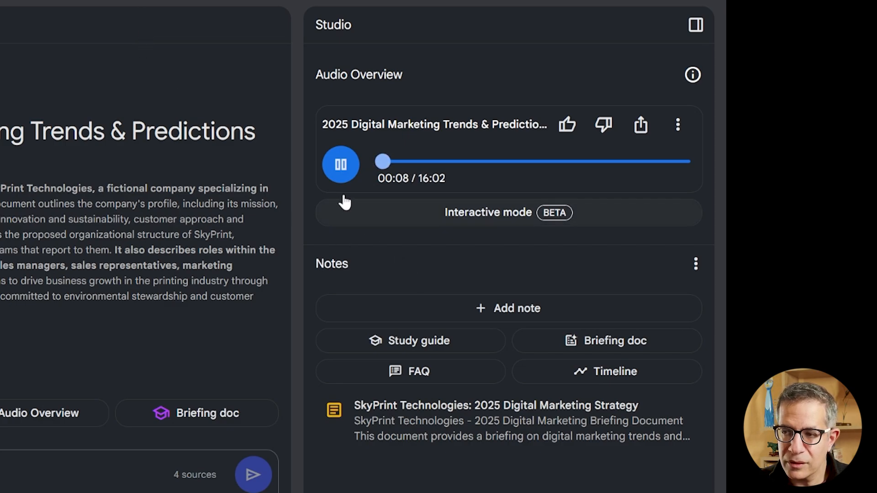
mouse_move(374, 253)
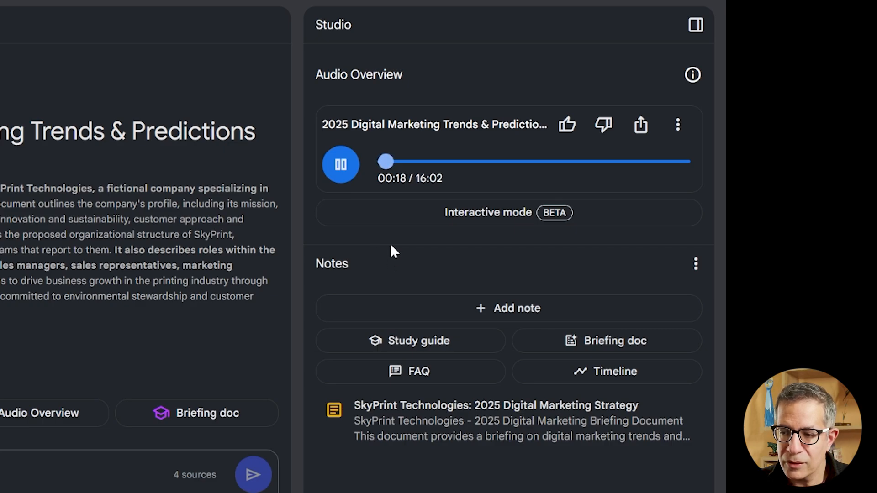
mouse_move(391, 241)
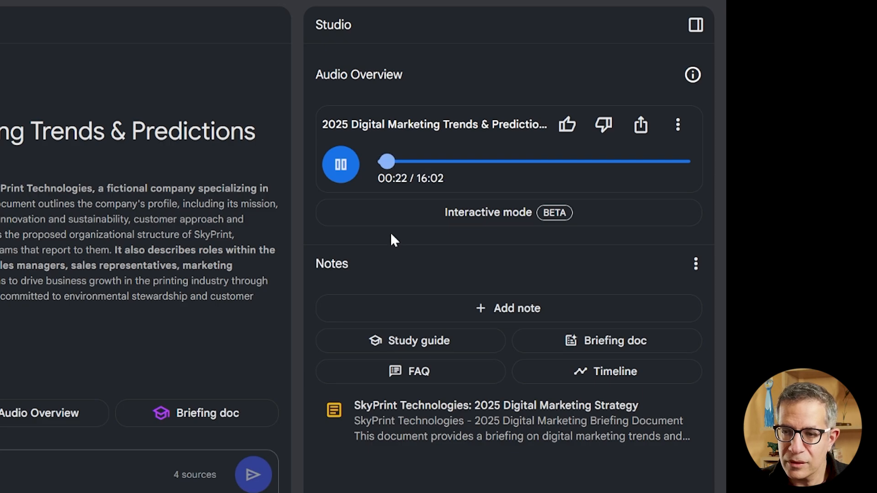
click(341, 164)
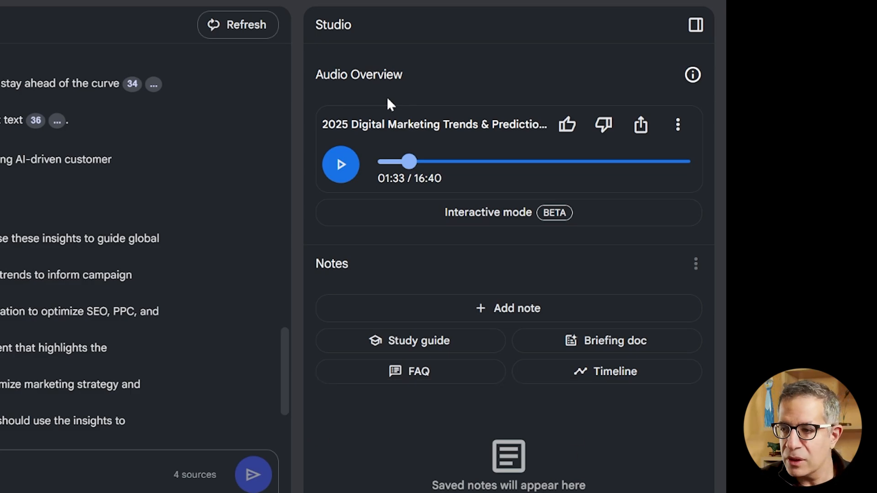
mouse_move(444, 187)
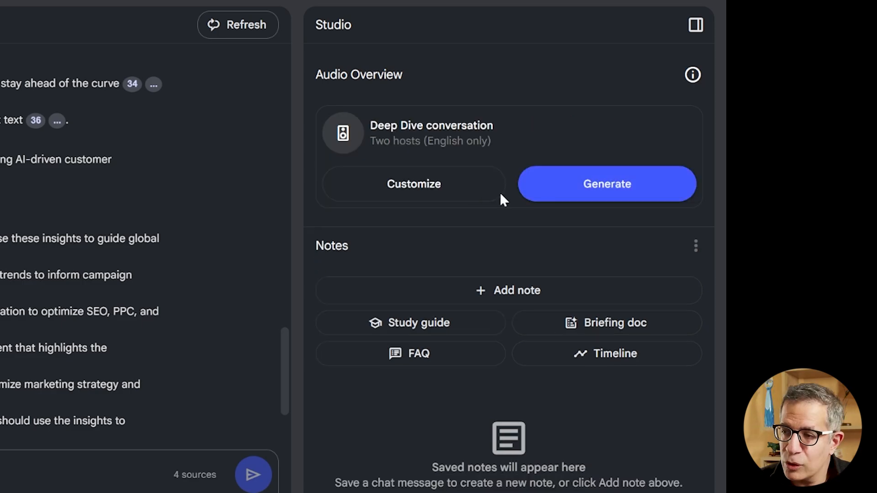
View the Customize Audio Overview focus prompt and close it without changes
click(413, 184)
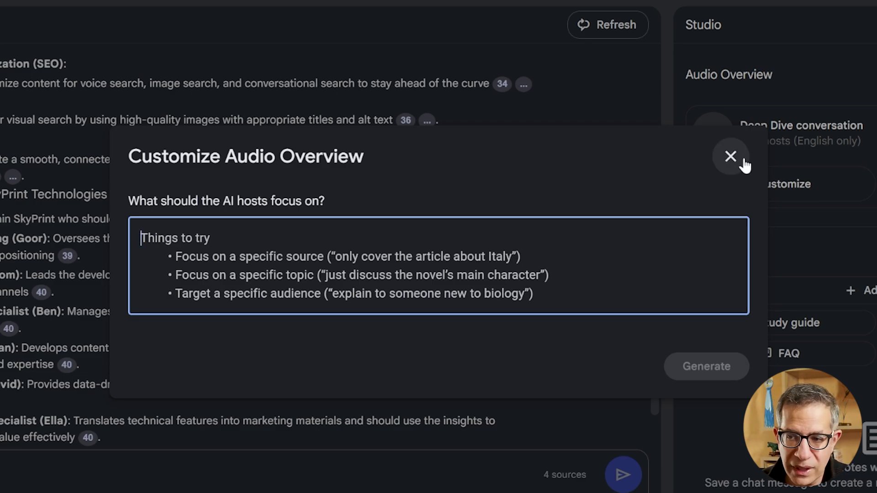
click(731, 156)
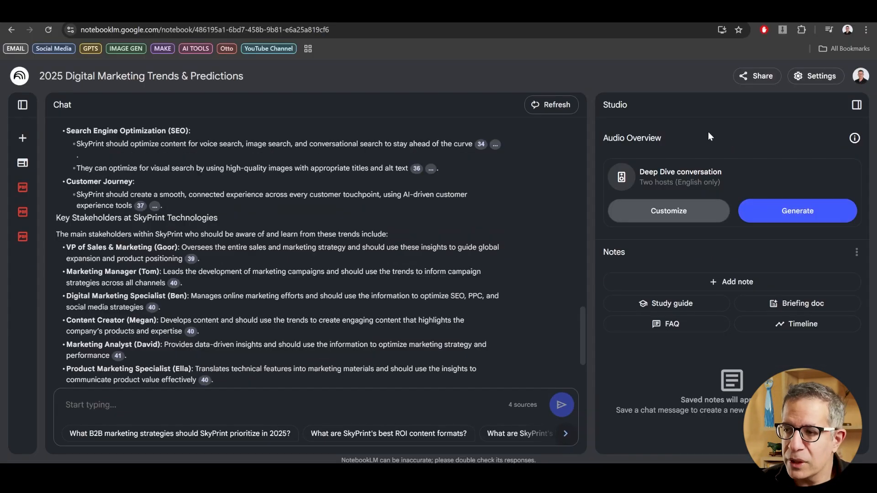
Generate the two-host Deep Dive audio conversation from the Audio Overview card
click(796, 211)
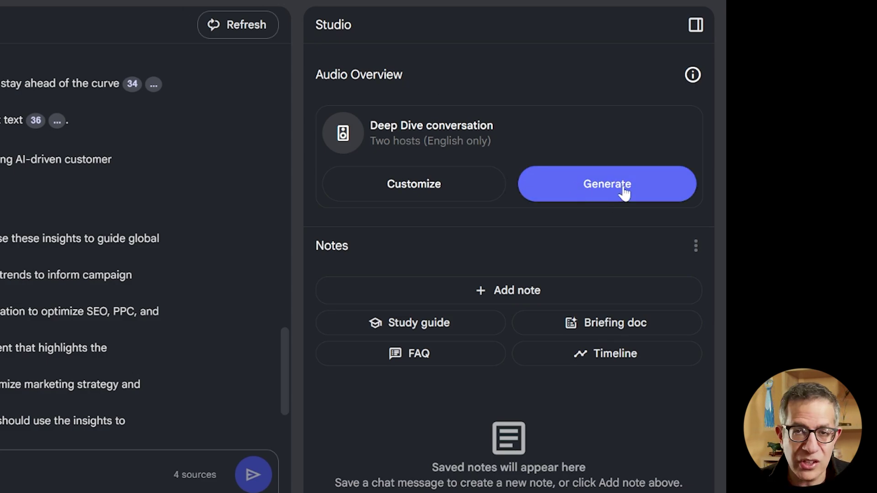
click(606, 184)
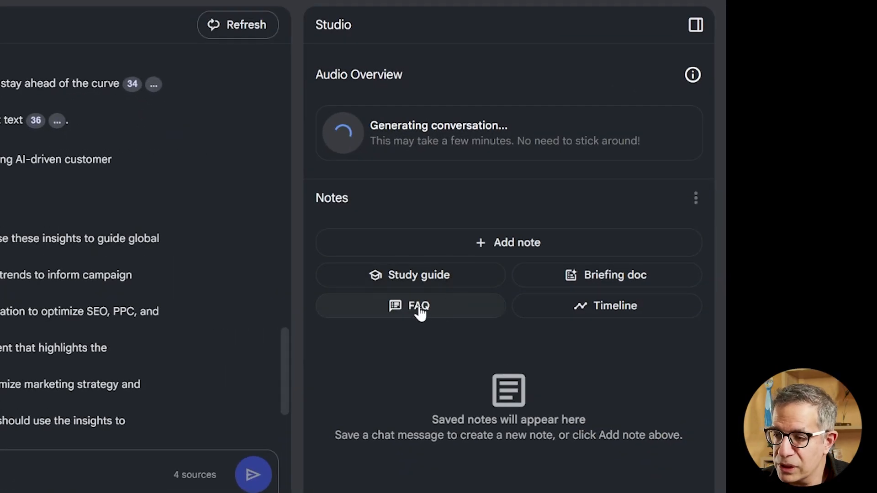
mouse_move(632, 295)
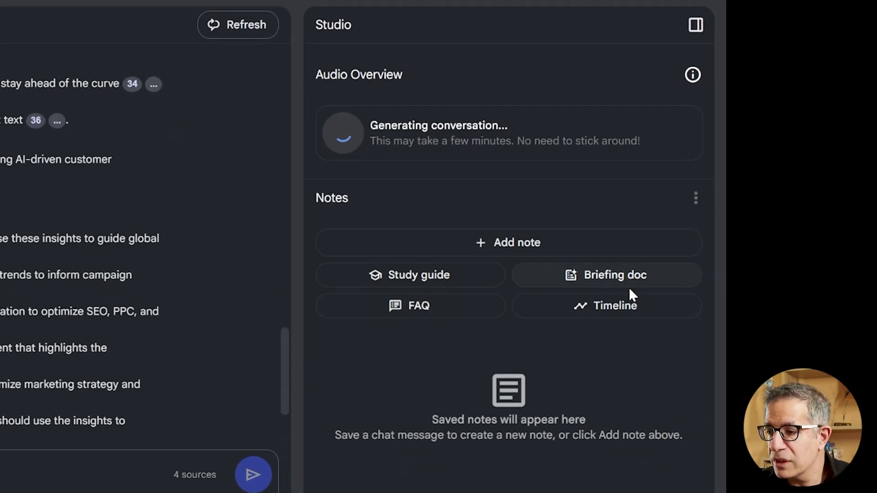
mouse_move(542, 278)
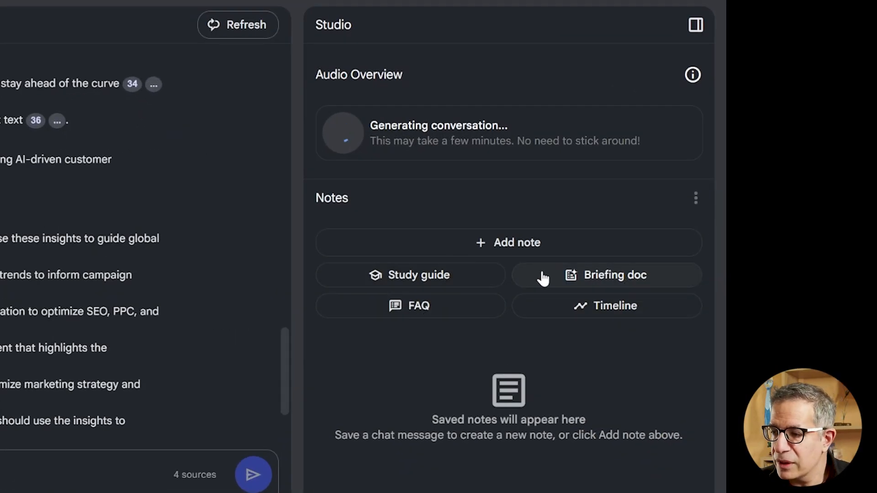
Create a Briefing doc note on SkyPrint's 2025 digital marketing strategy, skim it, and close it
click(606, 274)
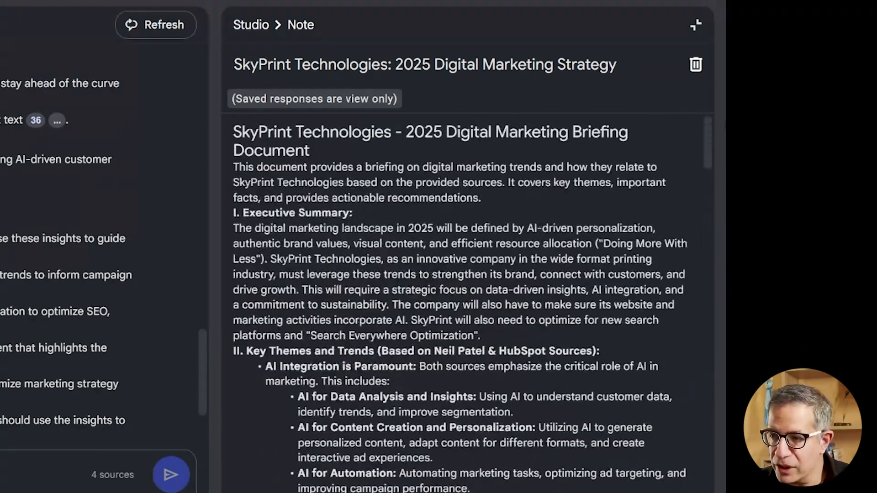
mouse_move(717, 122)
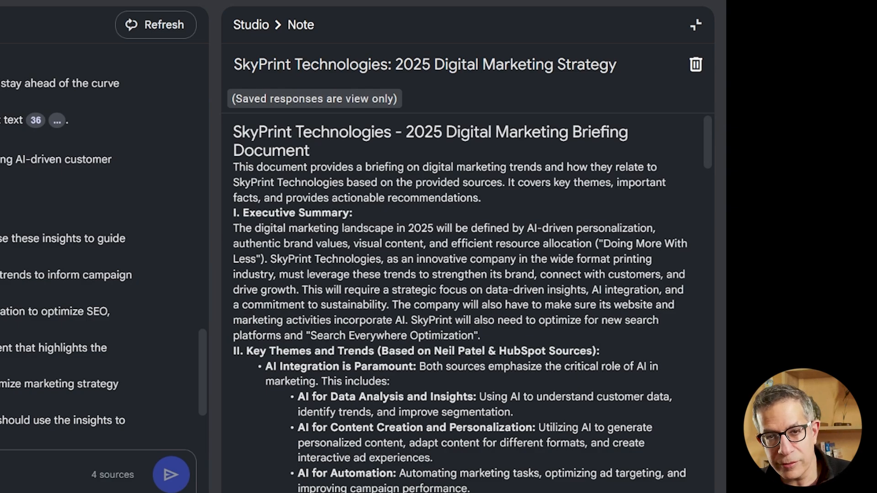
scroll(down, 3)
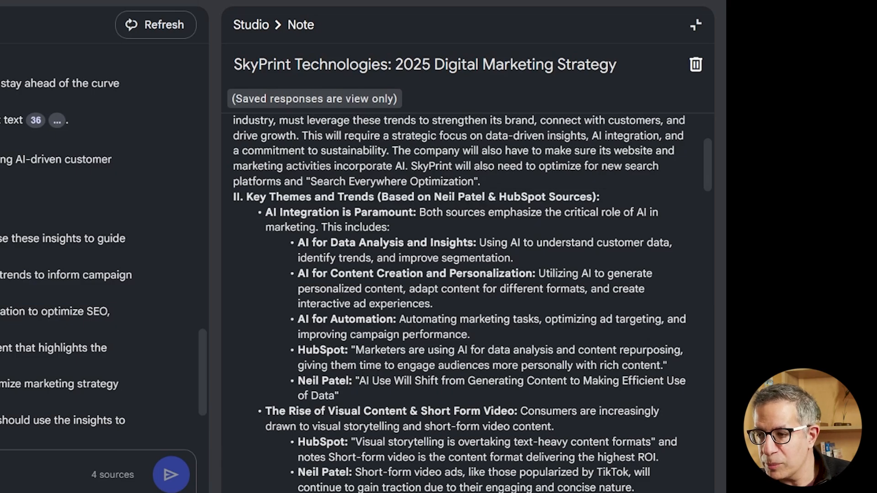
scroll(down, 3)
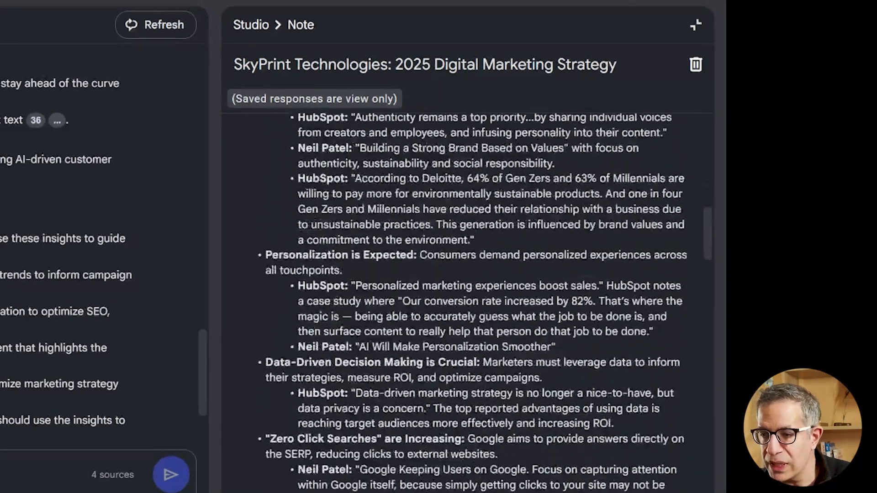
scroll(up, 3)
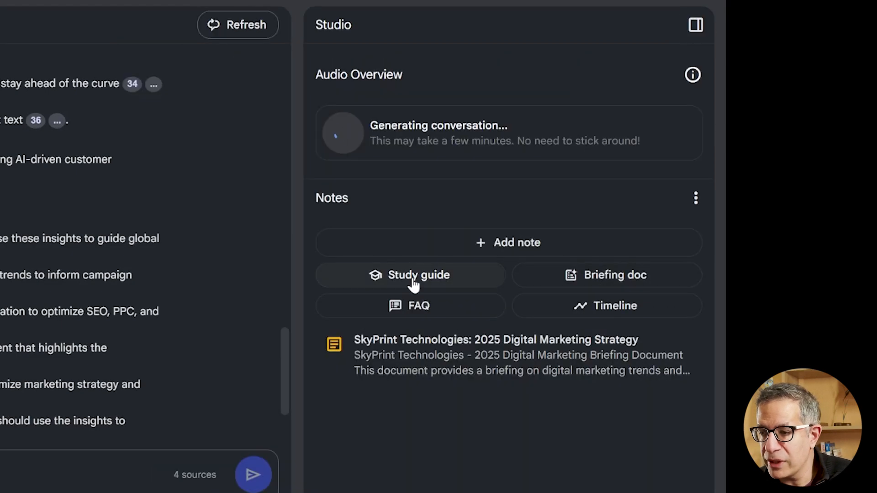
mouse_move(418, 305)
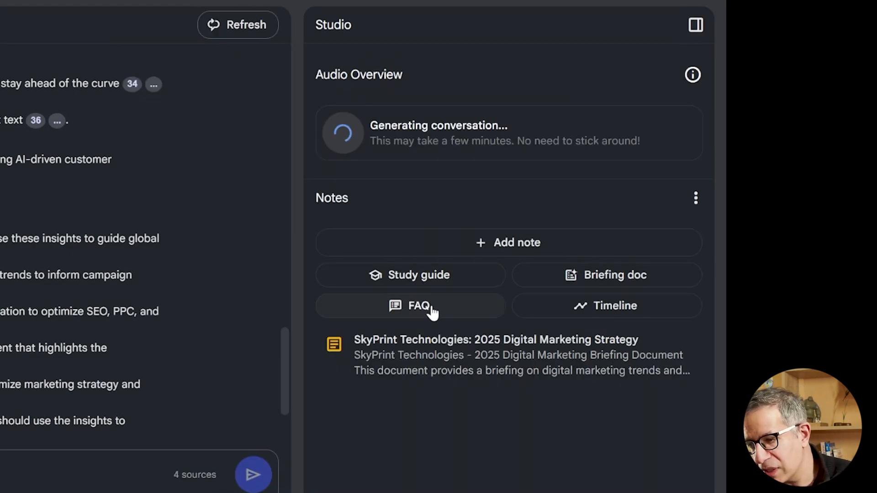
click(411, 306)
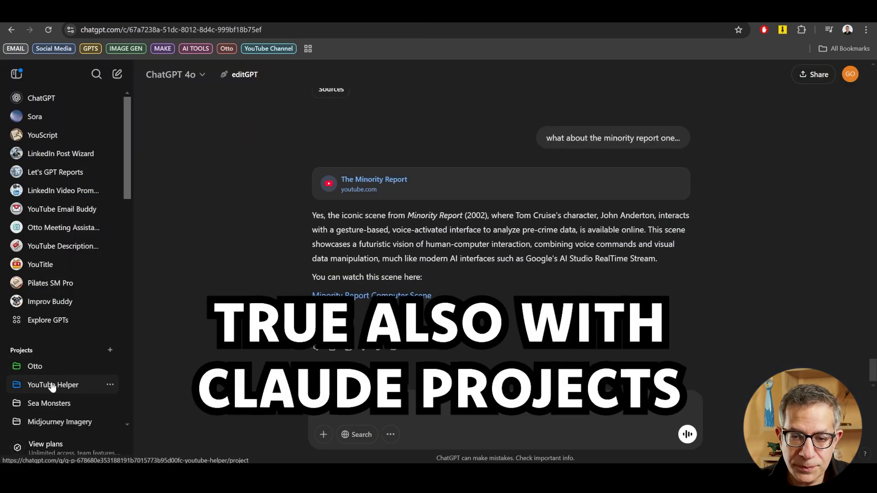
Open the YouTube Helper project from ChatGPT's Projects sidebar
click(53, 385)
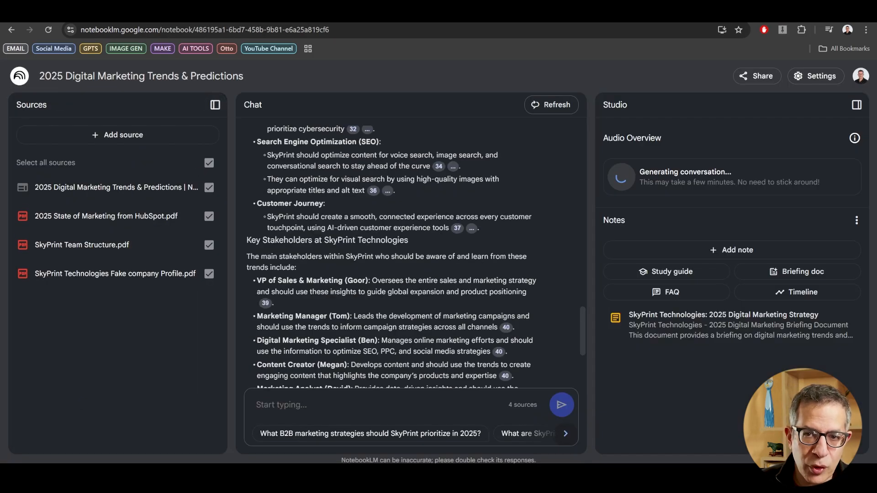
mouse_move(176, 164)
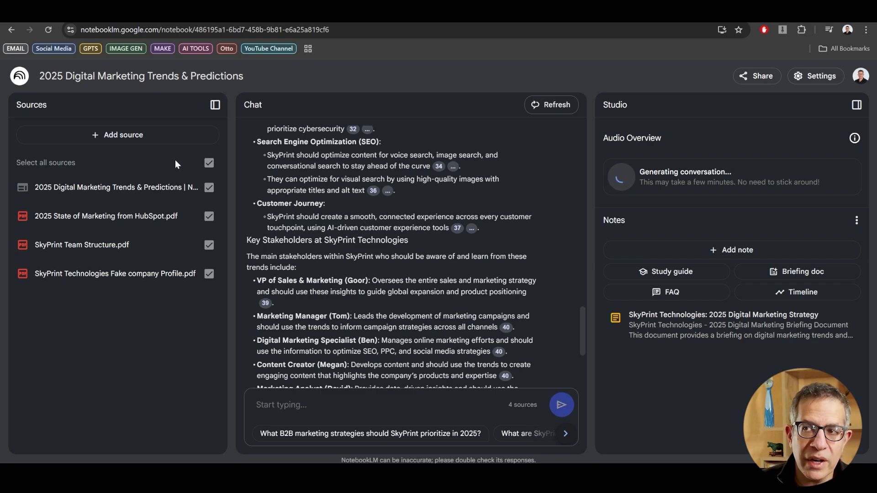
mouse_move(142, 138)
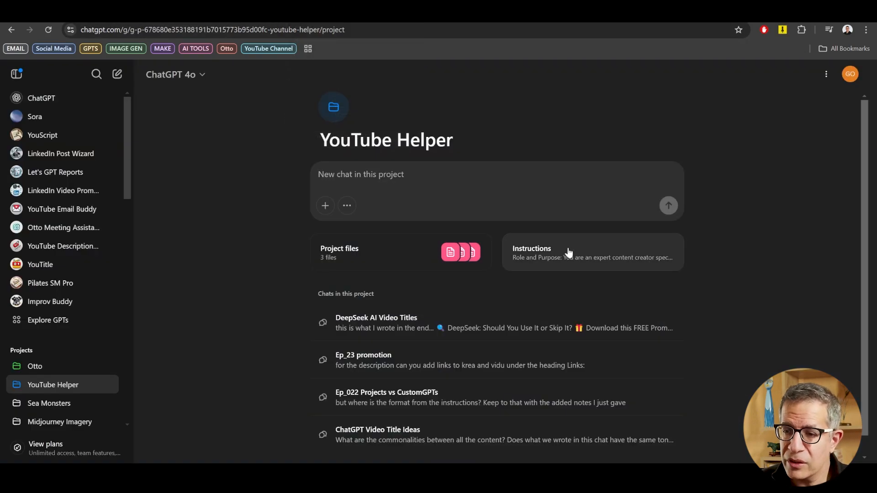
click(364, 360)
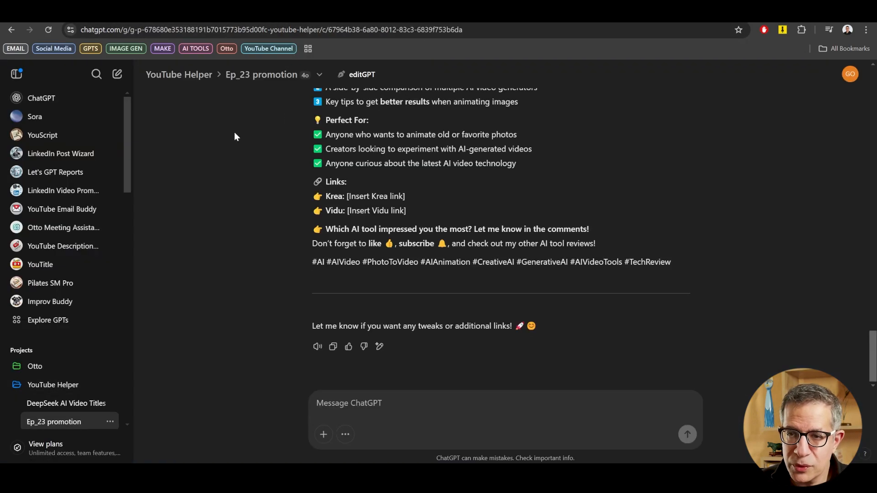
click(52, 384)
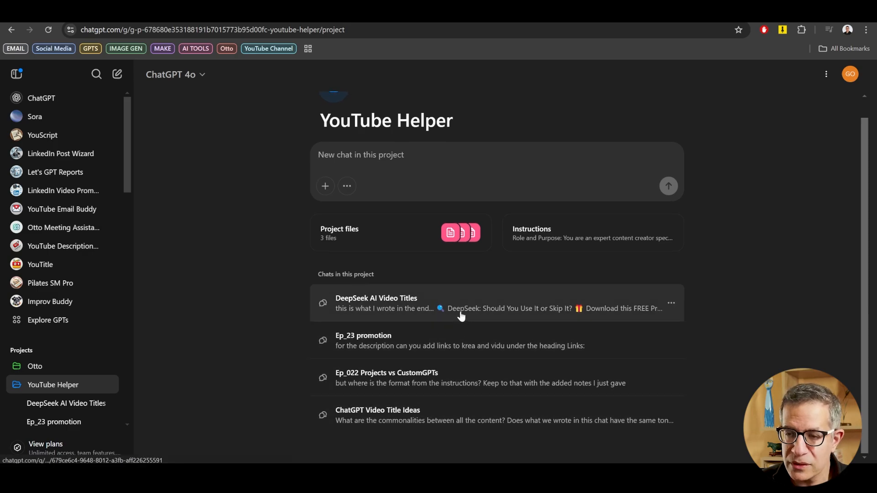
mouse_move(532, 345)
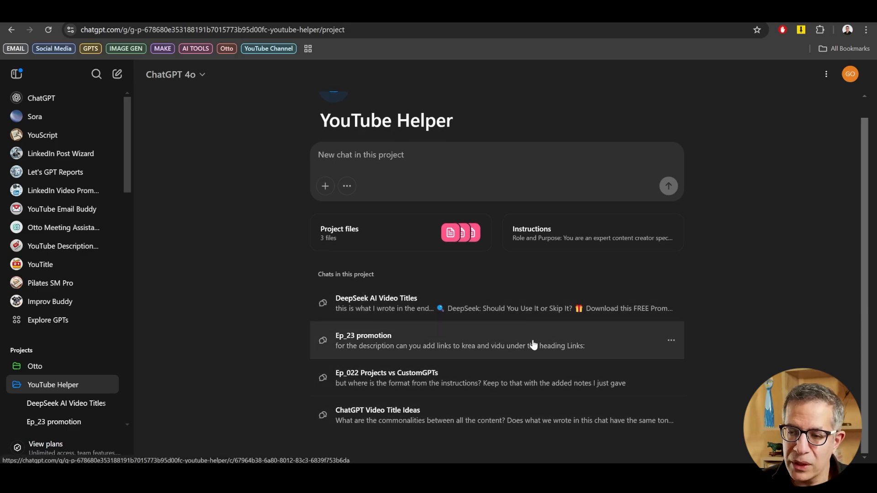
mouse_move(499, 308)
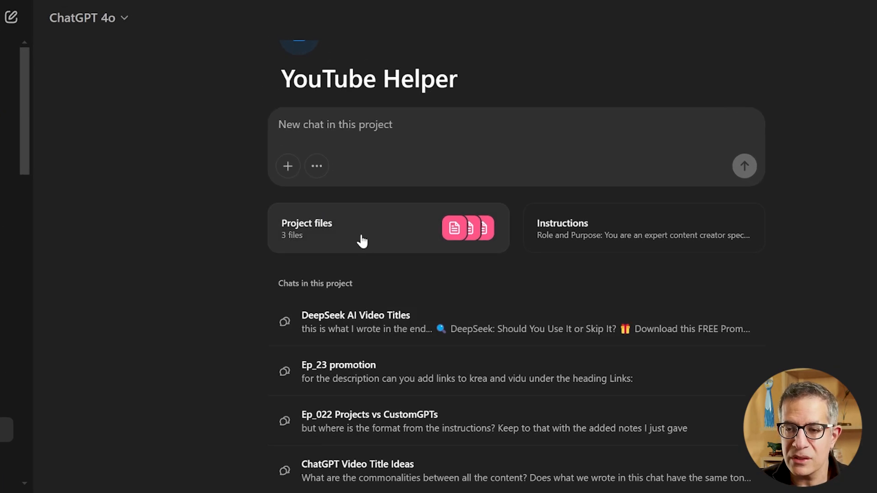
click(363, 229)
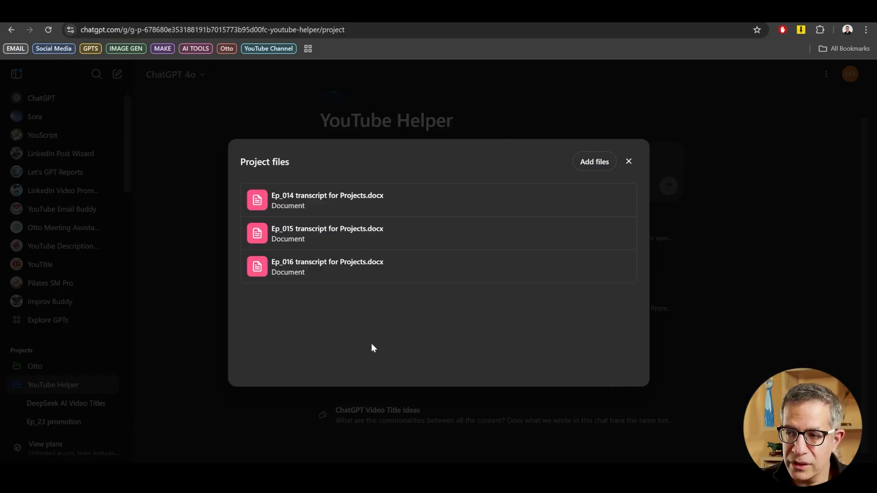
click(628, 161)
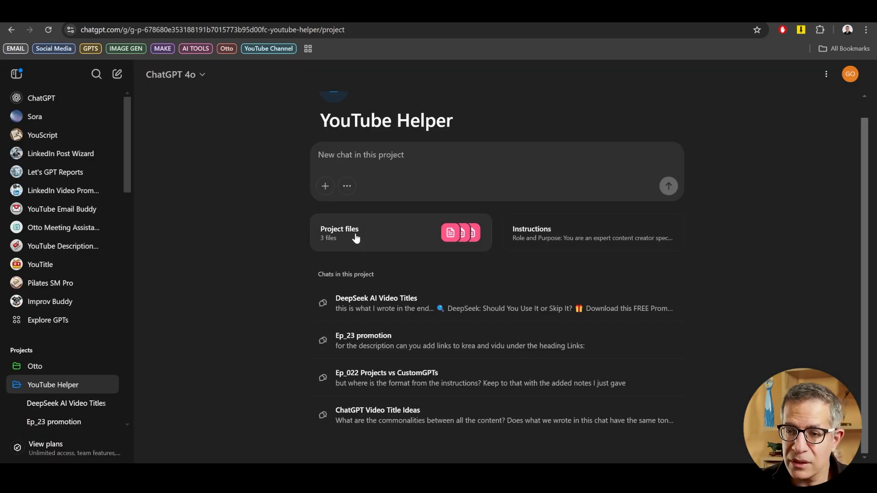
scroll(up, 3)
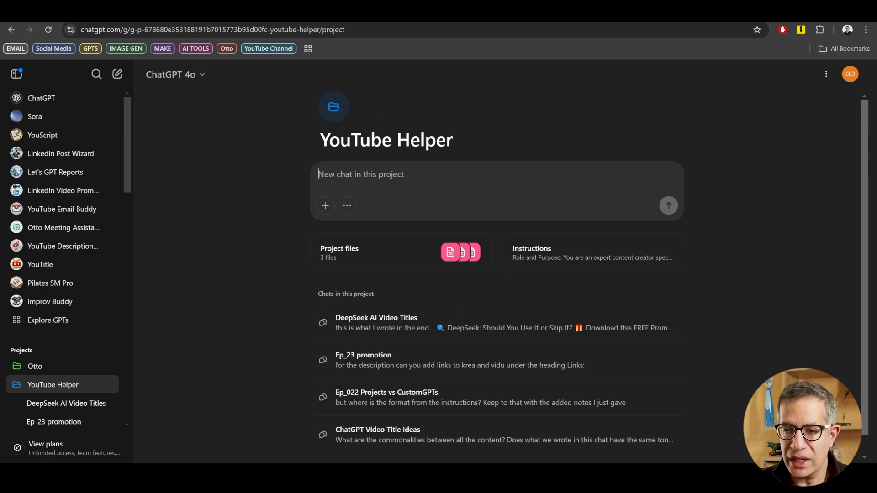
mouse_move(394, 252)
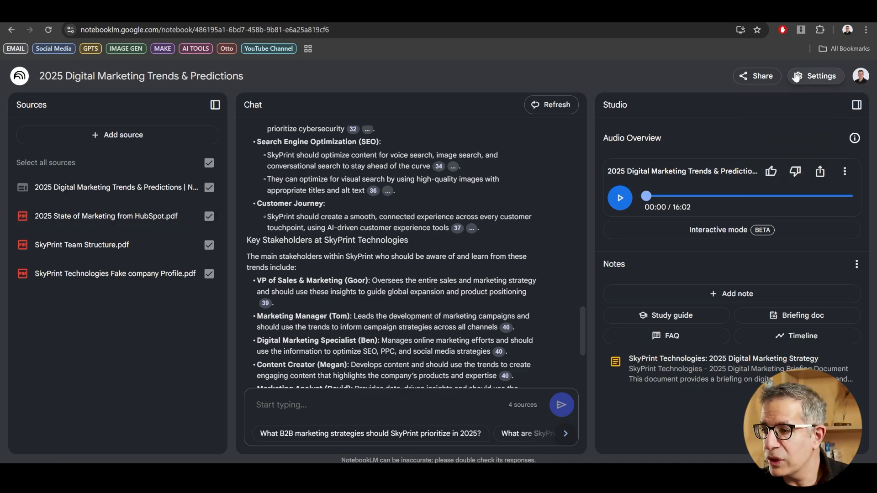
mouse_move(334, 205)
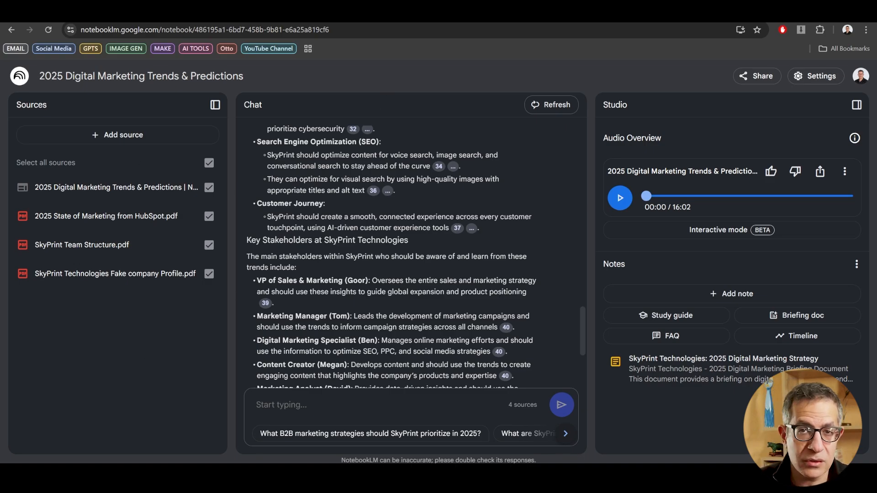
mouse_move(154, 328)
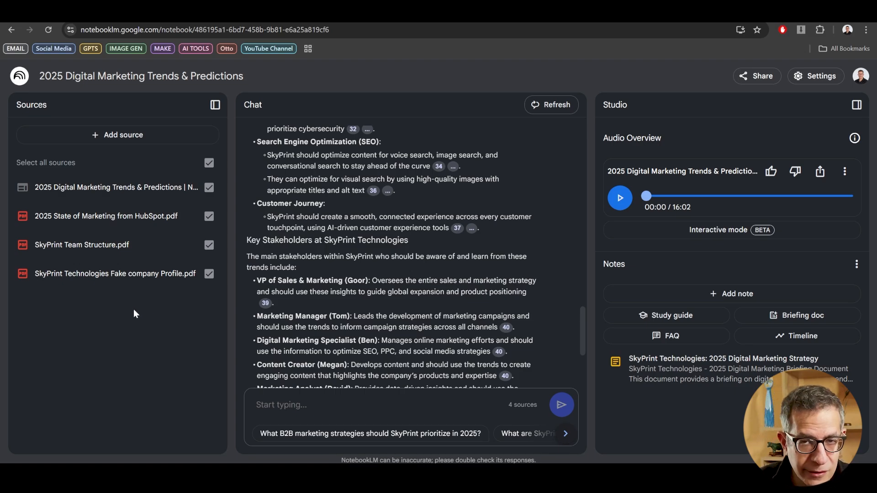
mouse_move(138, 304)
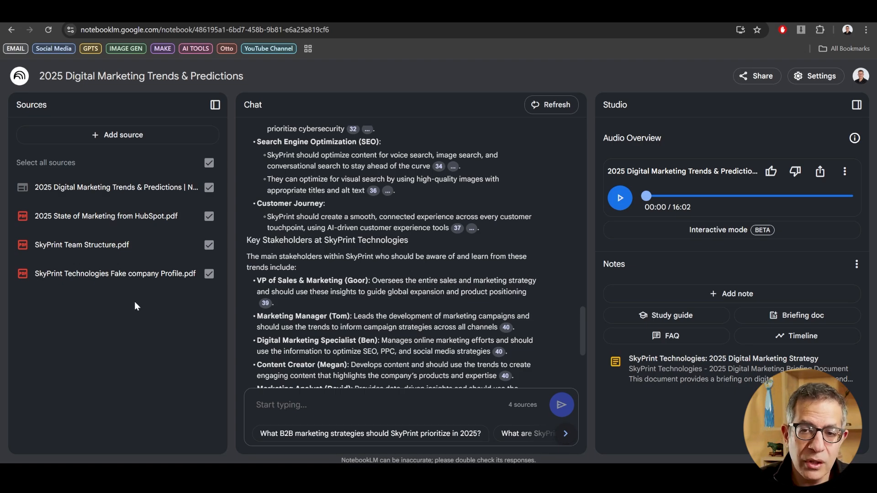
mouse_move(114, 187)
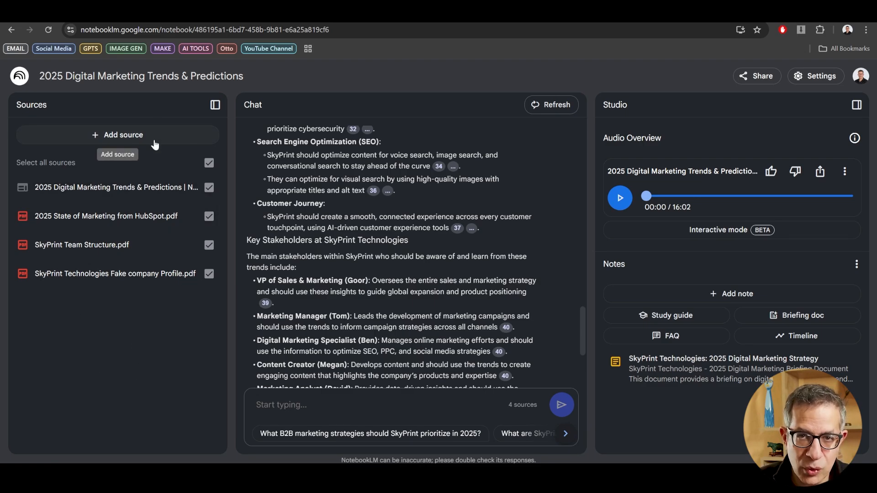
mouse_move(138, 341)
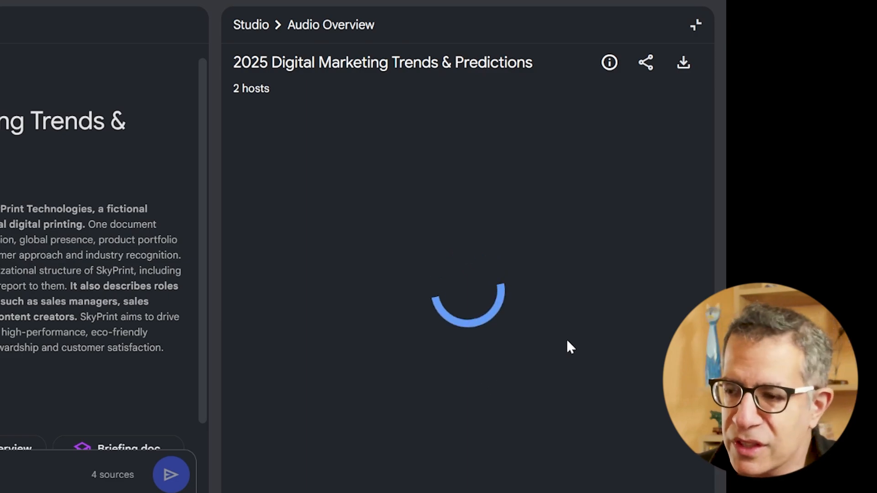
mouse_move(413, 214)
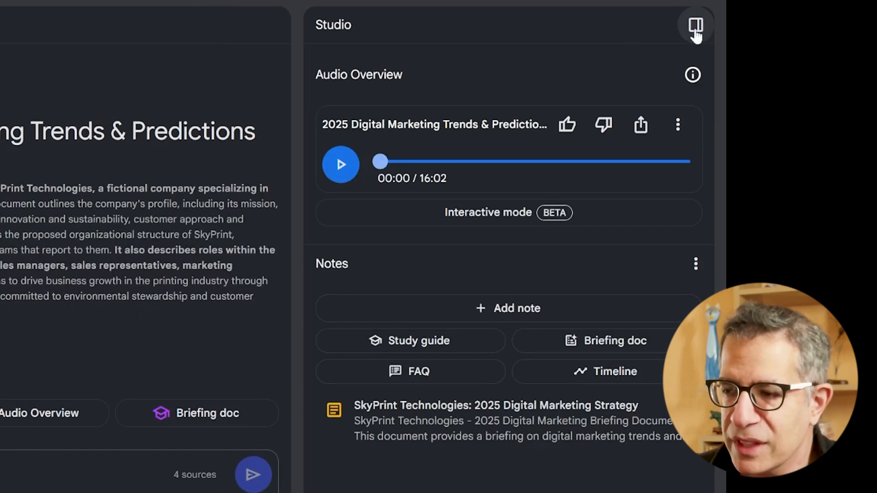
Ask the chat 'are there specific tools mentioned I should look at' and send it
click(695, 27)
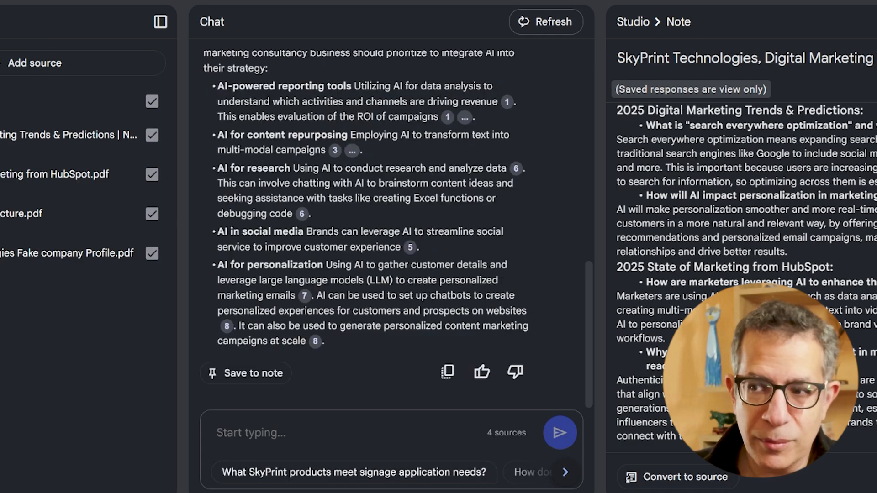
scroll(up, 3)
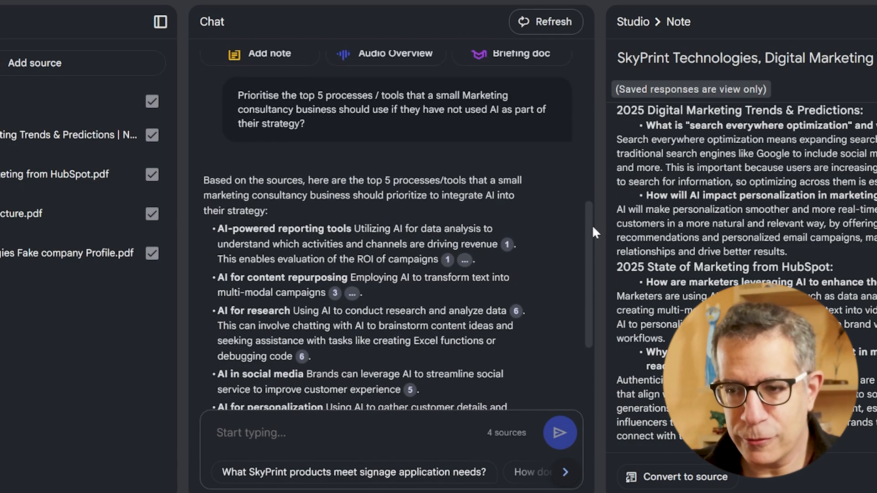
scroll(down, 3)
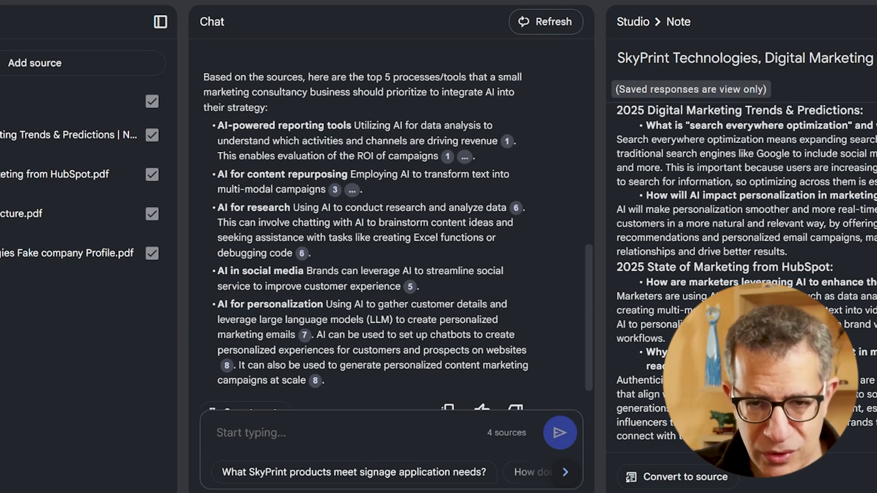
text(are there specific)
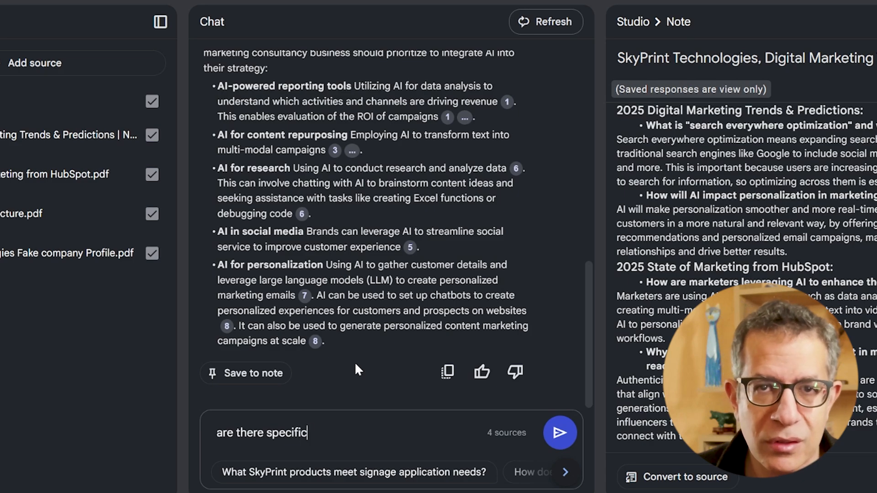
text(tools mention)
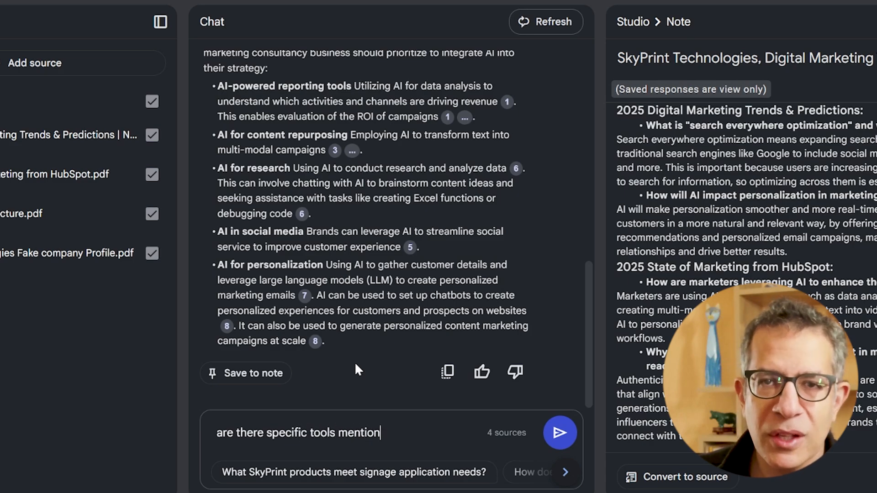
text(ed I shou)
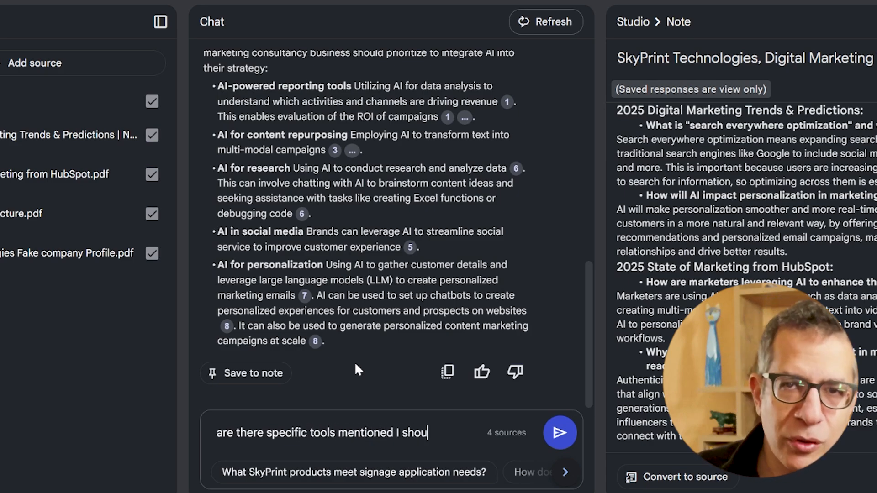
text(ld look at)
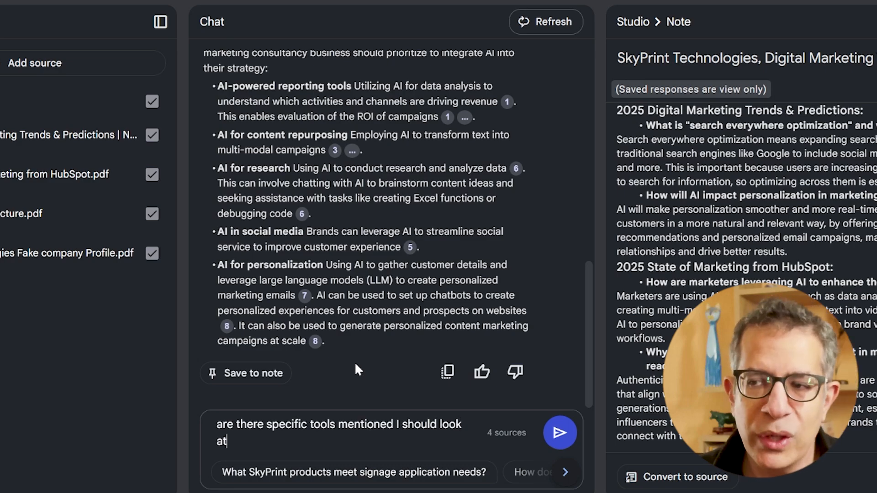
click(559, 431)
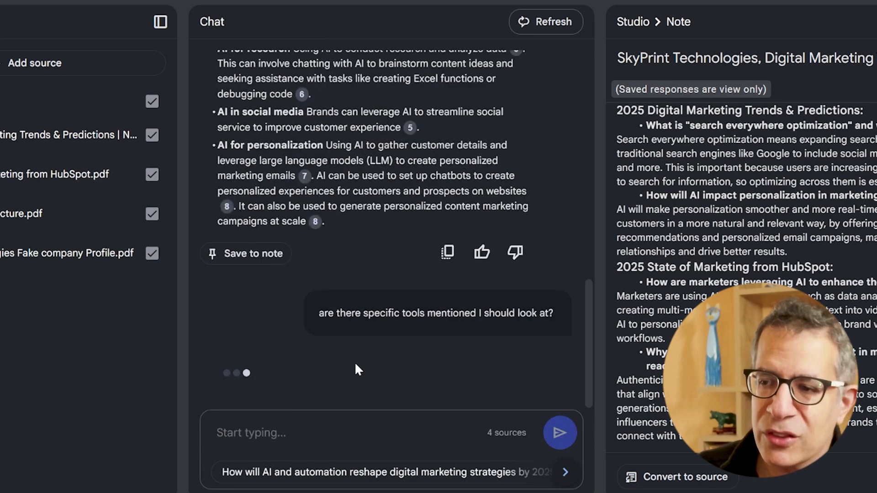